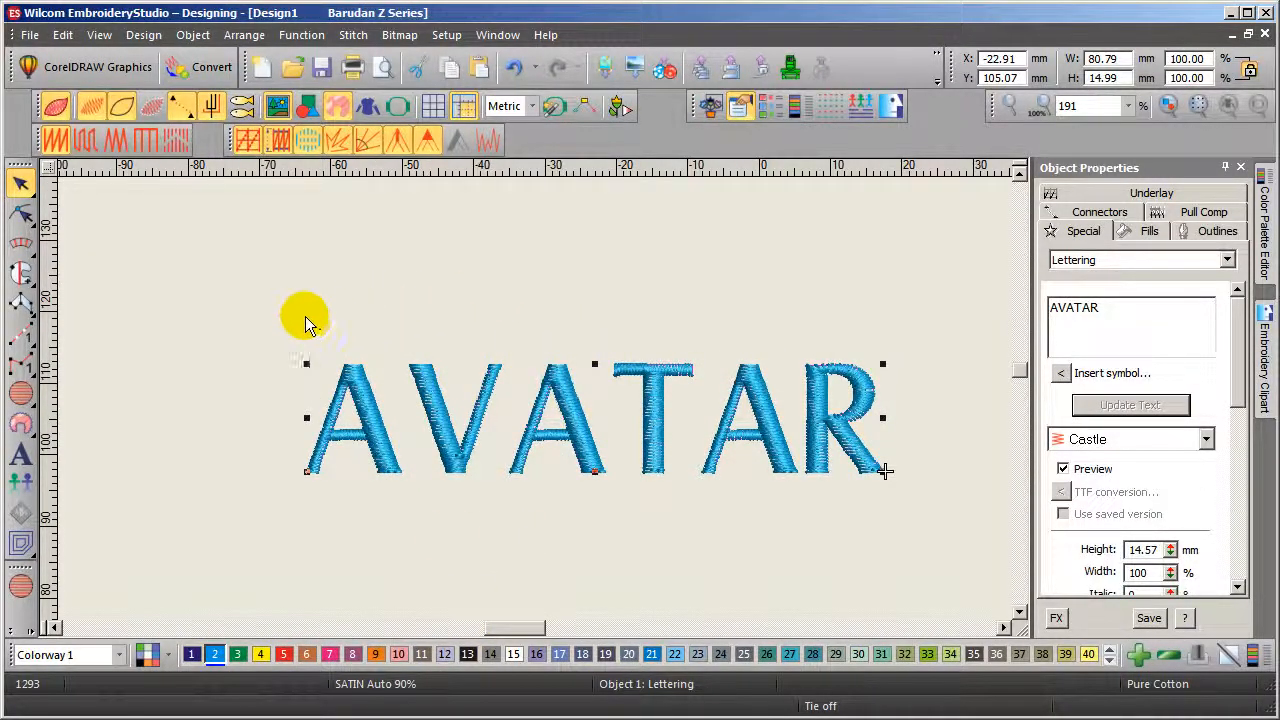
{"action": "mouse_move", "coordinate": [250, 335]}
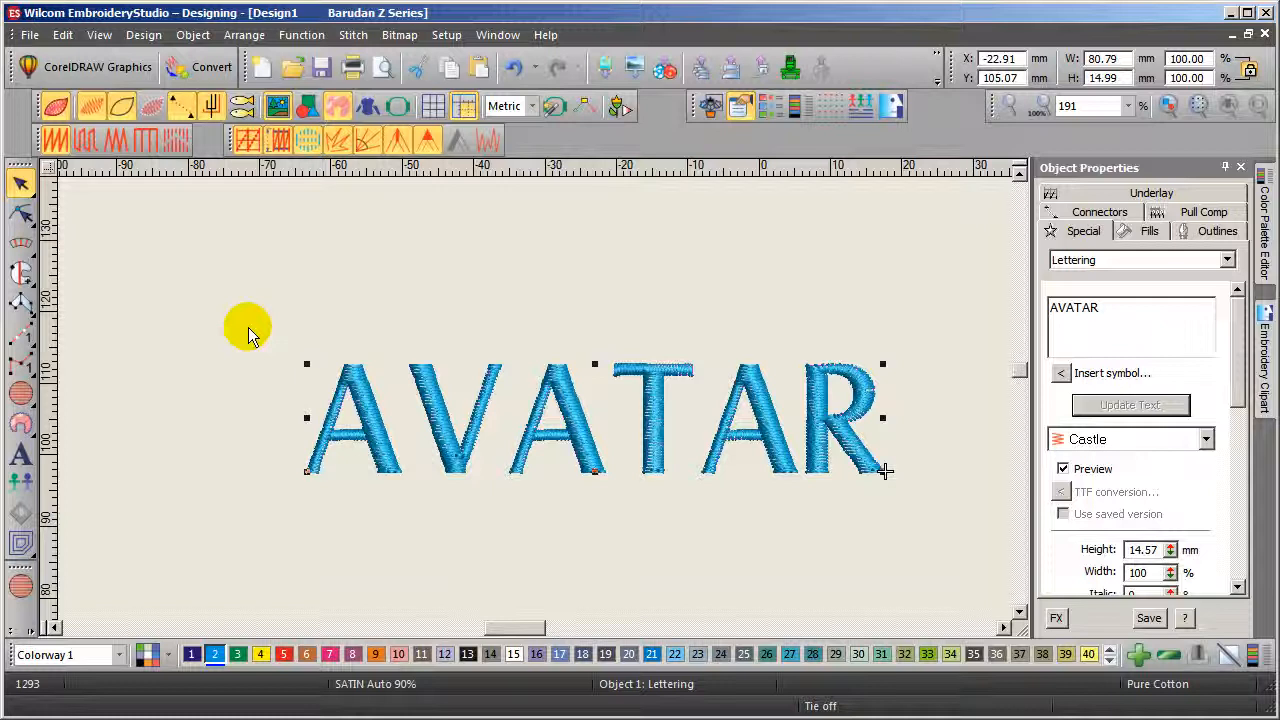
{"action": "mouse_move", "coordinate": [413, 248]}
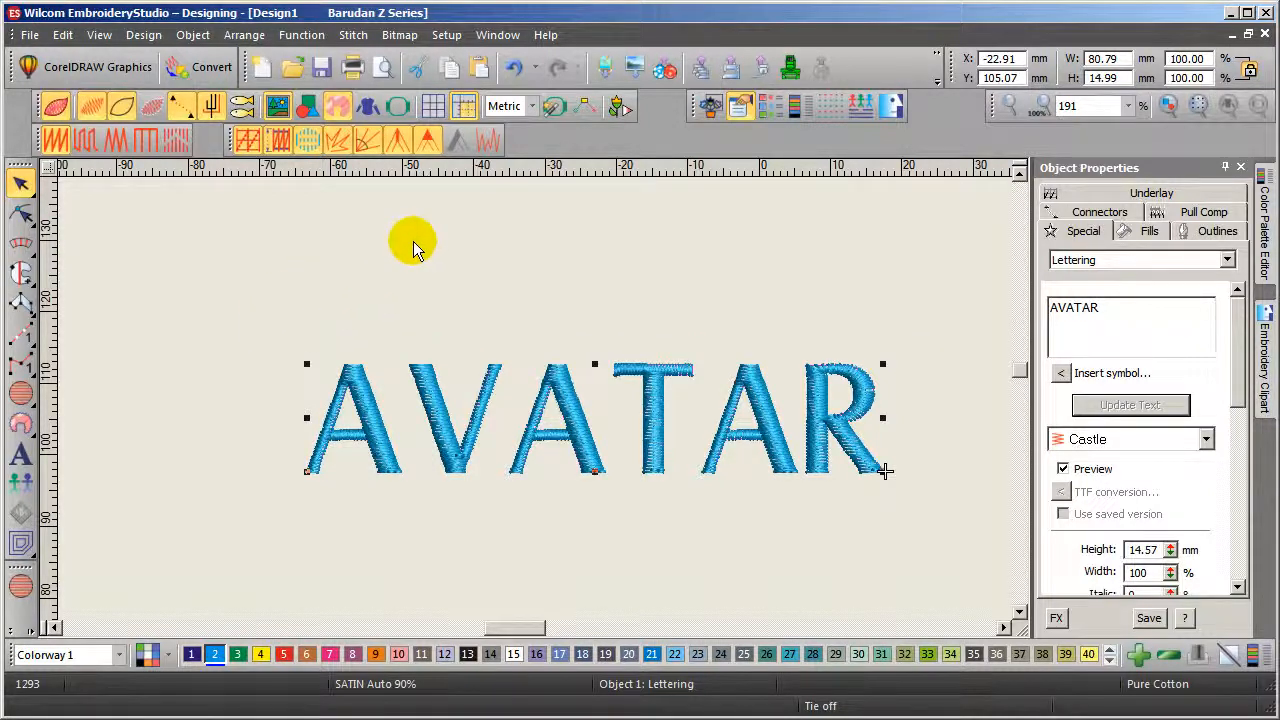
{"action": "mouse_move", "coordinate": [700, 400]}
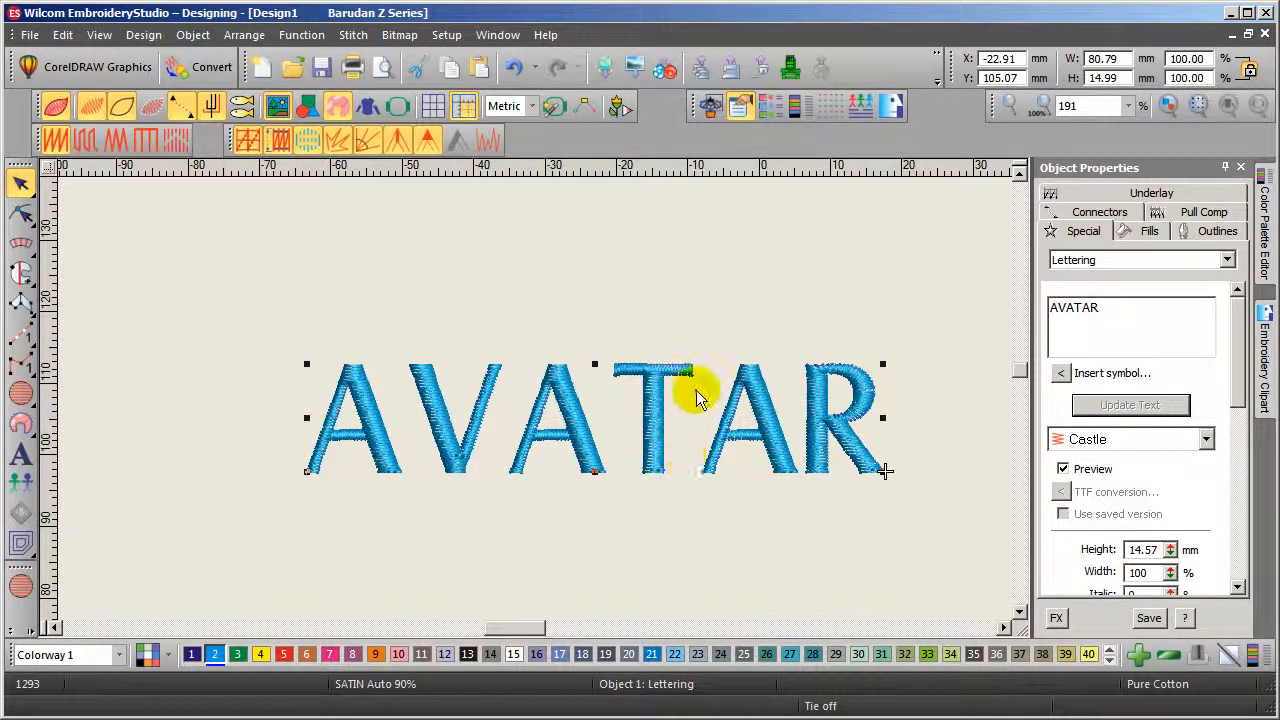
{"action": "mouse_move", "coordinate": [810, 495]}
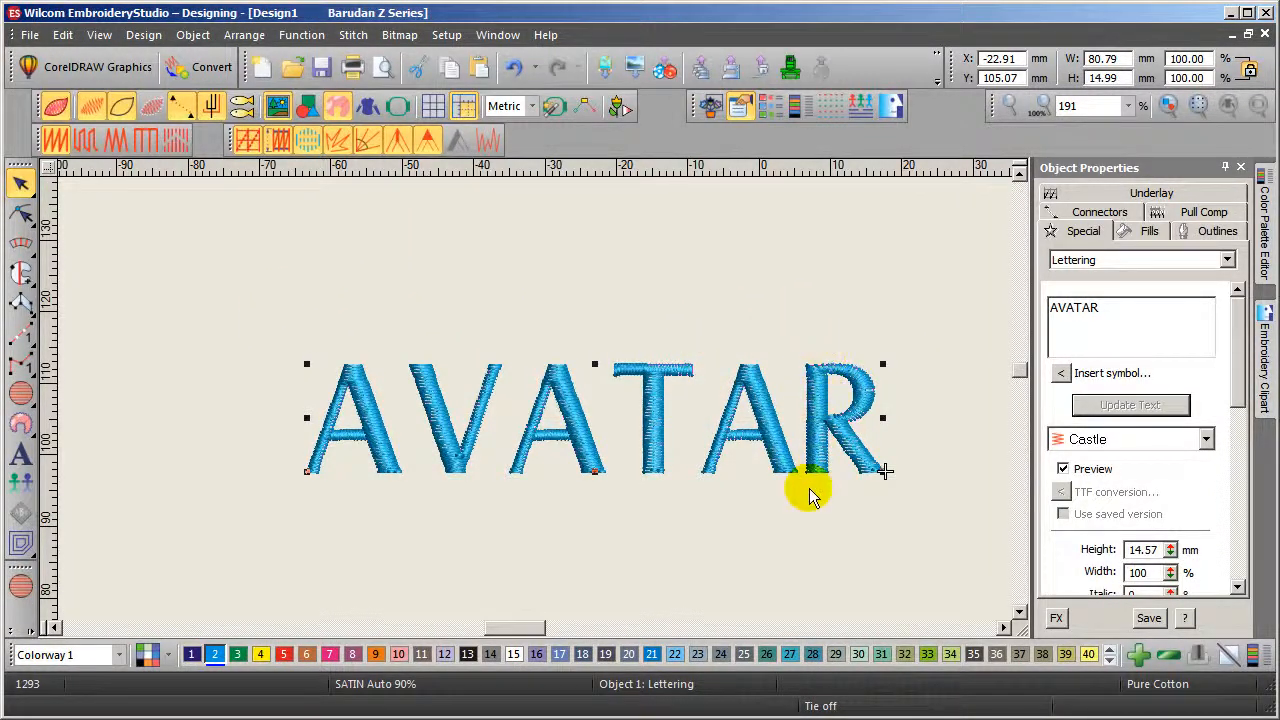
{"action": "mouse_move", "coordinate": [800, 375]}
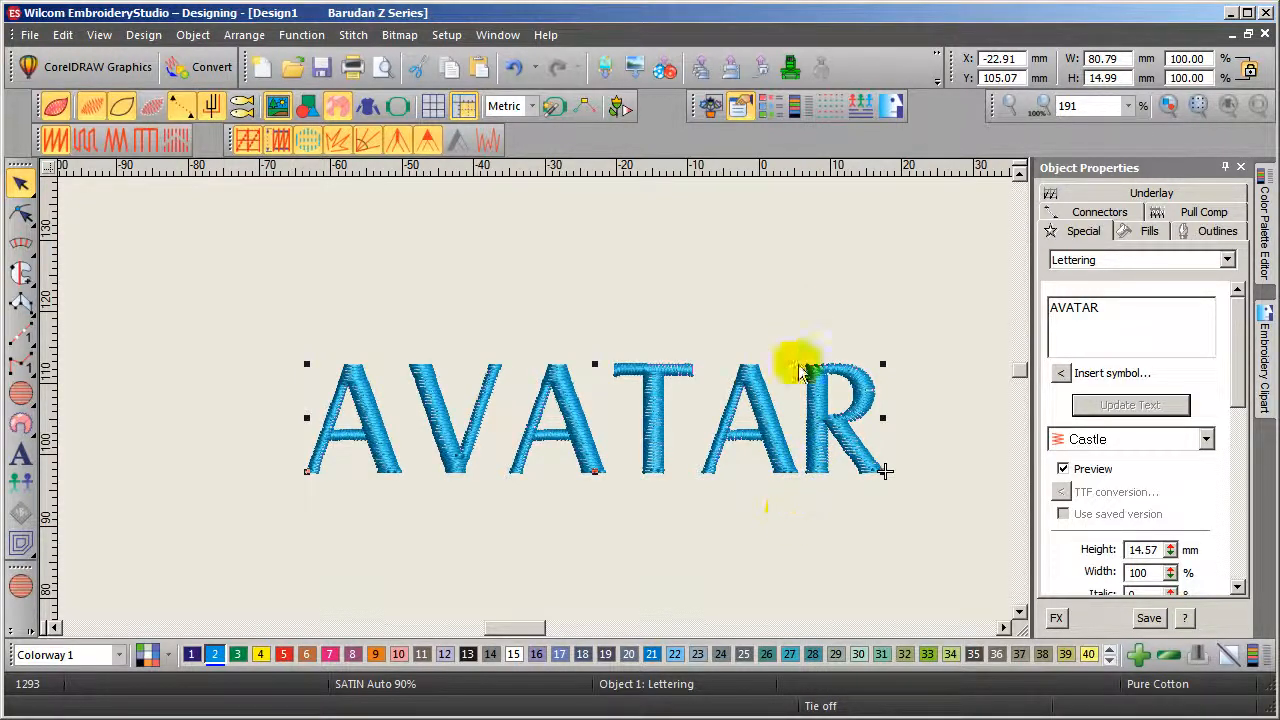
{"action": "mouse_move", "coordinate": [210, 475]}
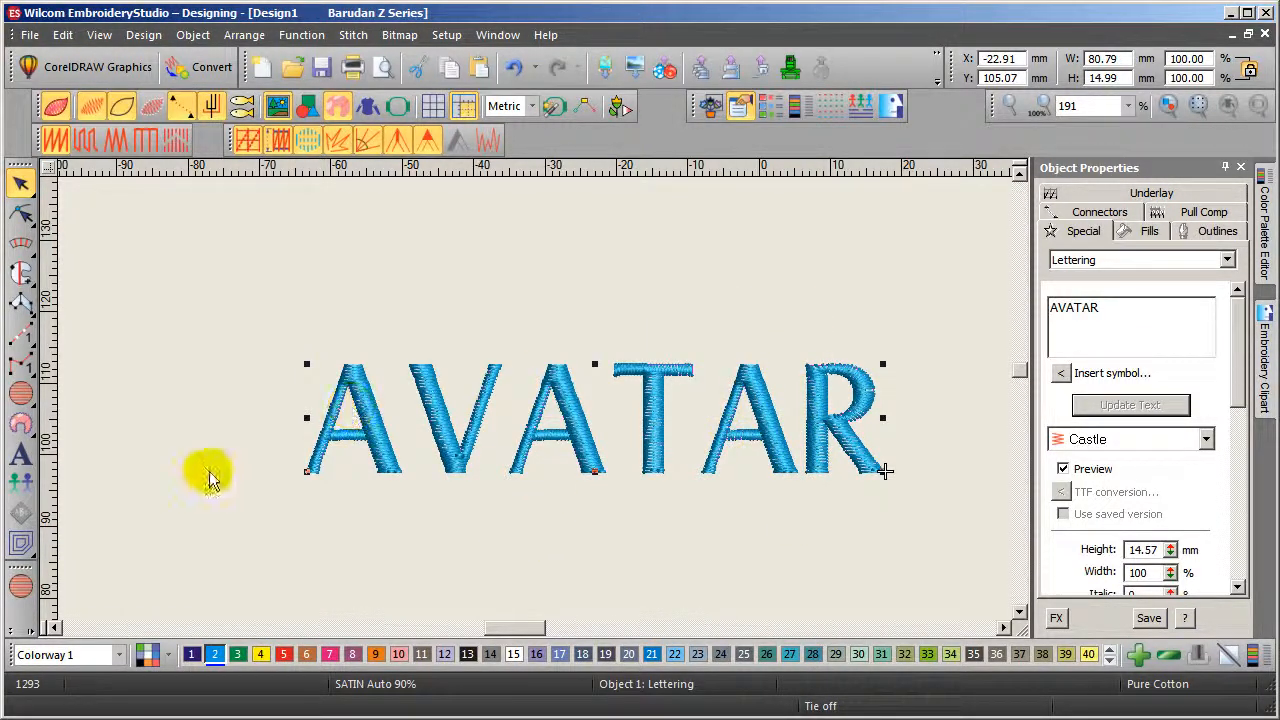
{"action": "mouse_move", "coordinate": [680, 400]}
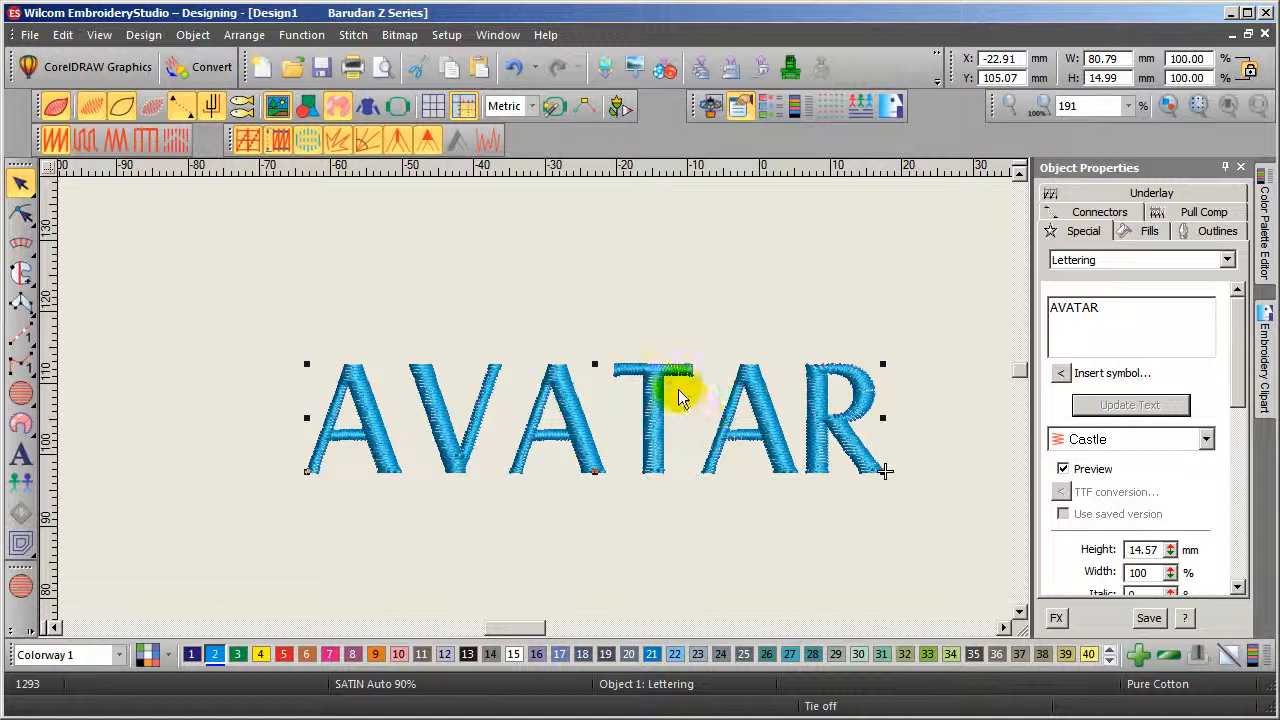
{"action": "mouse_move", "coordinate": [585, 280]}
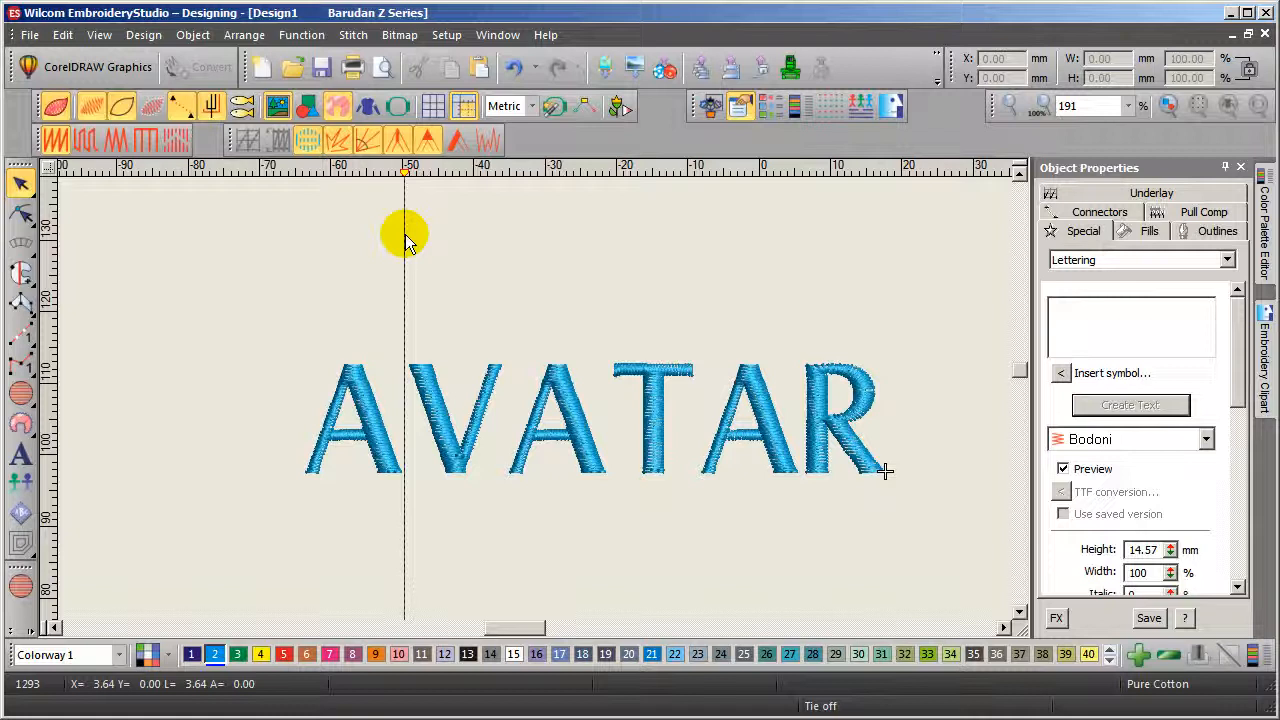
{"action": "mouse_move", "coordinate": [367, 213]}
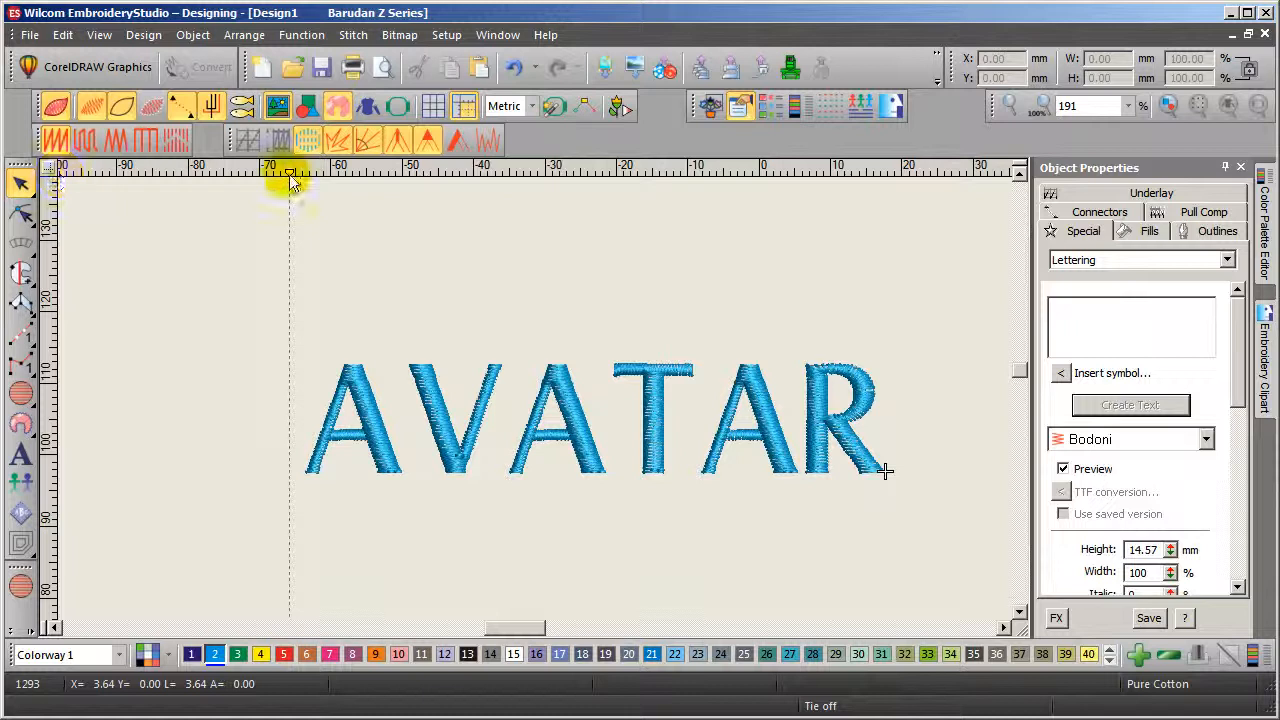
{"action": "mouse_move", "coordinate": [715, 385]}
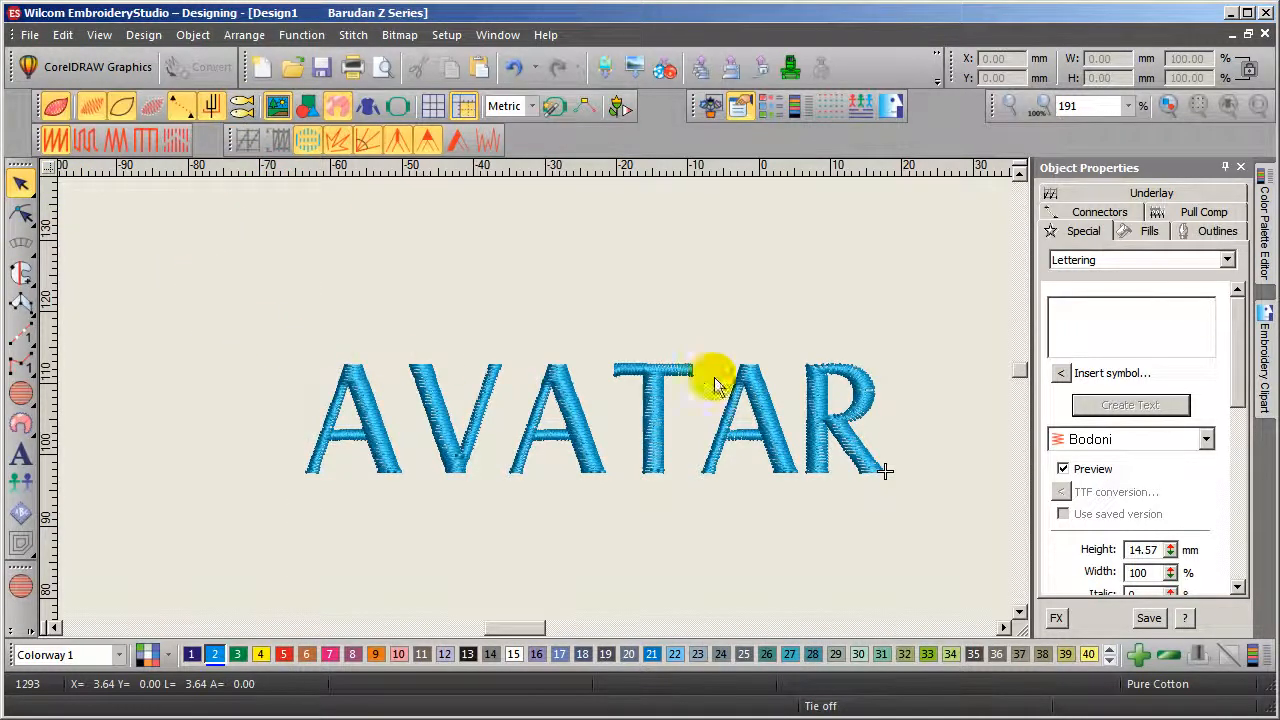
{"action": "mouse_move", "coordinate": [430, 410]}
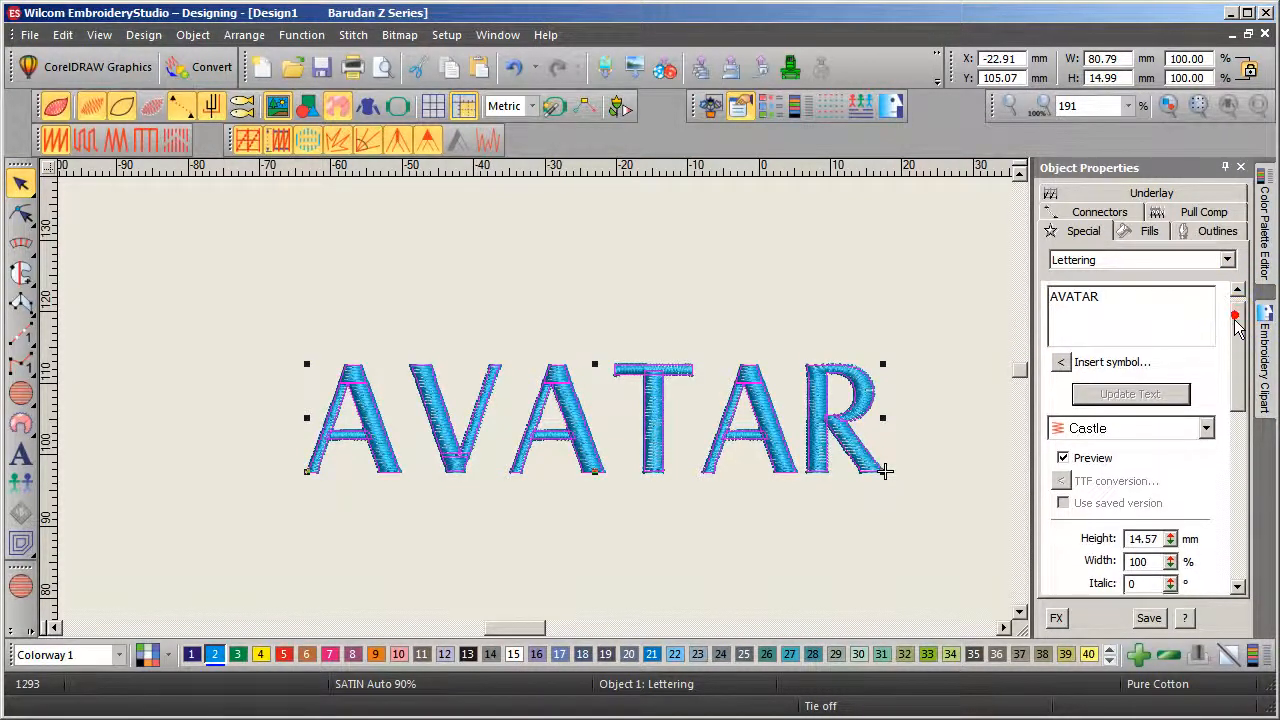
Step: Scroll Object Properties to show letter 10%, word 60%, line 50% spacing and kerning options
{"action": "scroll", "scroll_direction": "down", "scroll_amount": 3}
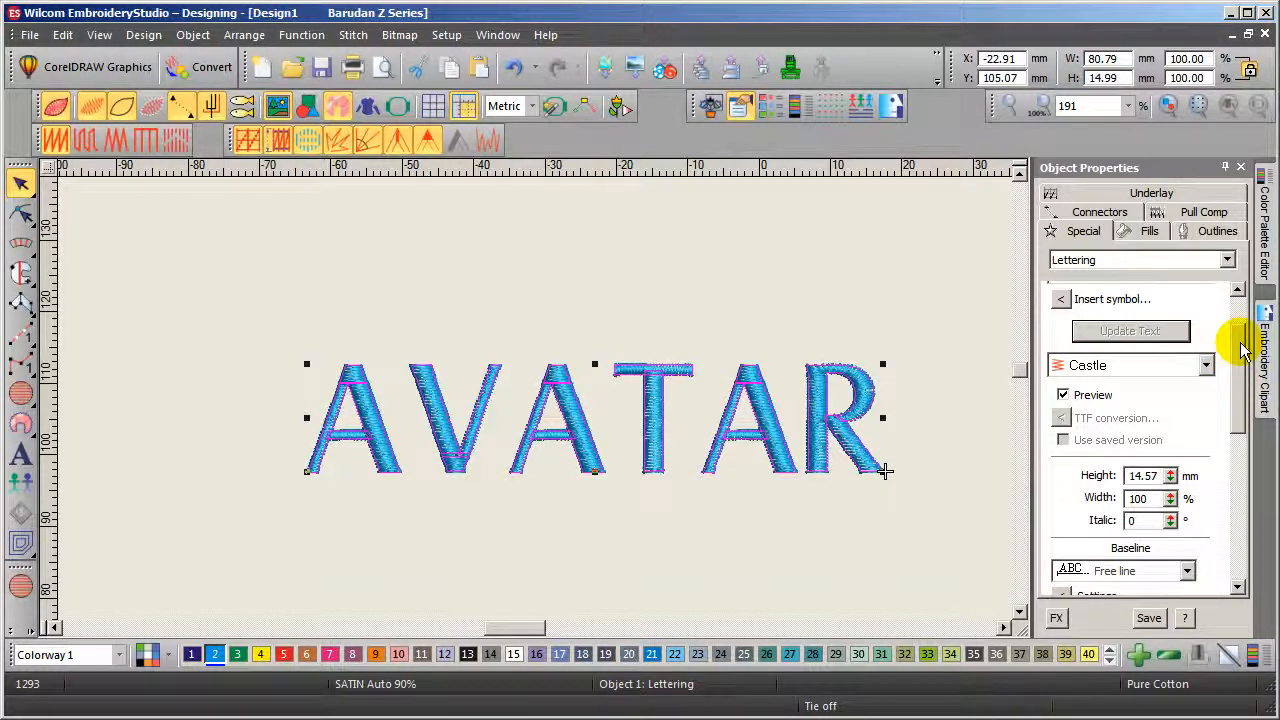
{"action": "scroll", "scroll_direction": "down", "scroll_amount": 3}
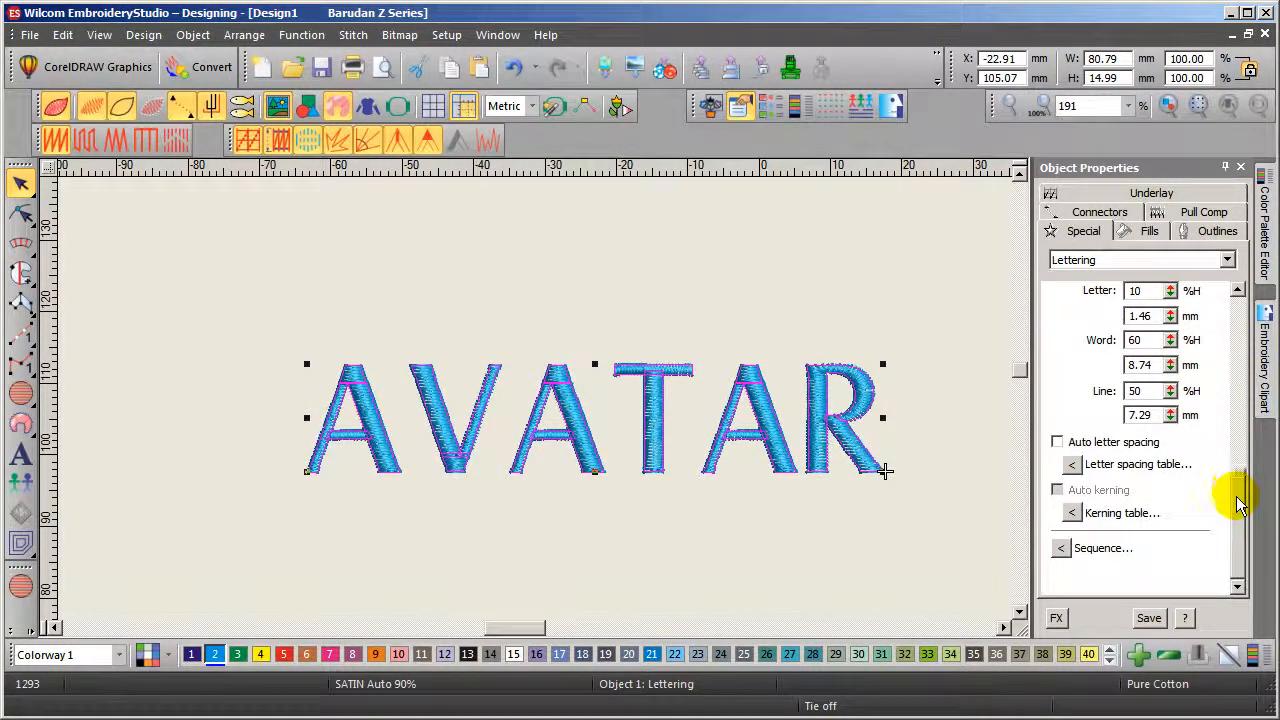
{"action": "mouse_move", "coordinate": [1100, 450]}
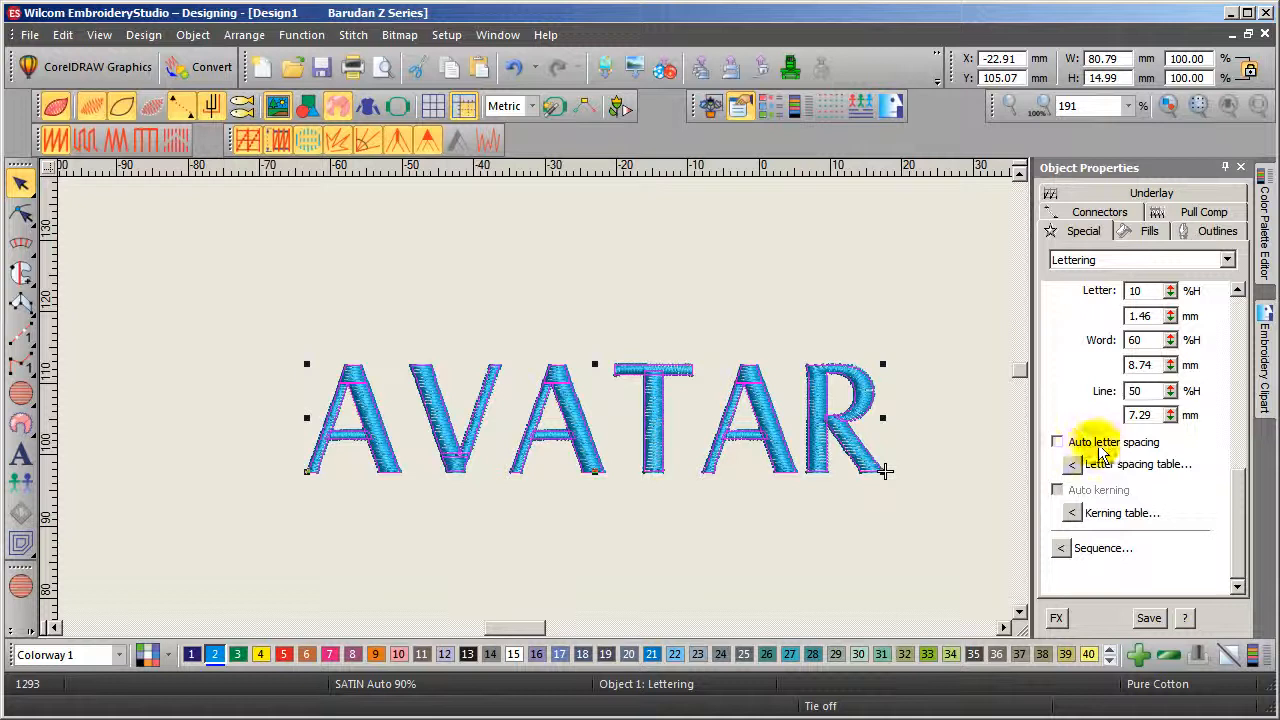
{"action": "mouse_move", "coordinate": [1040, 505]}
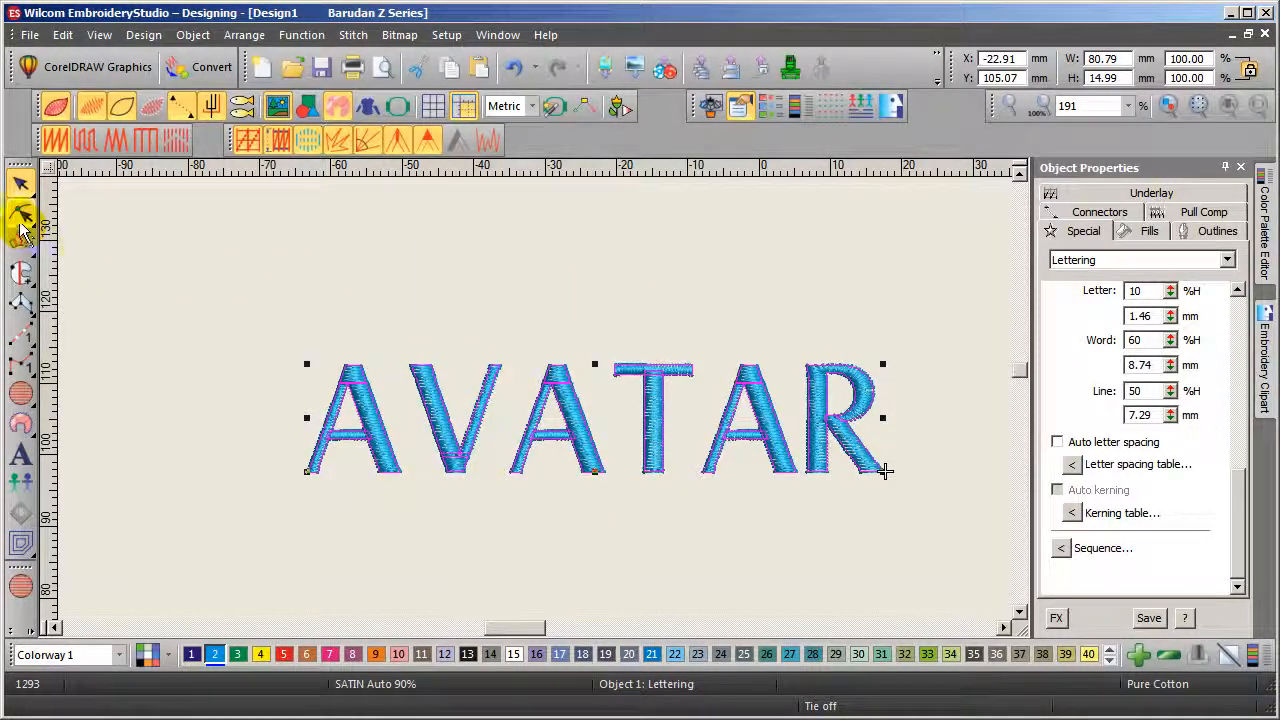
{"action": "left_click", "coordinate": [21, 217]}
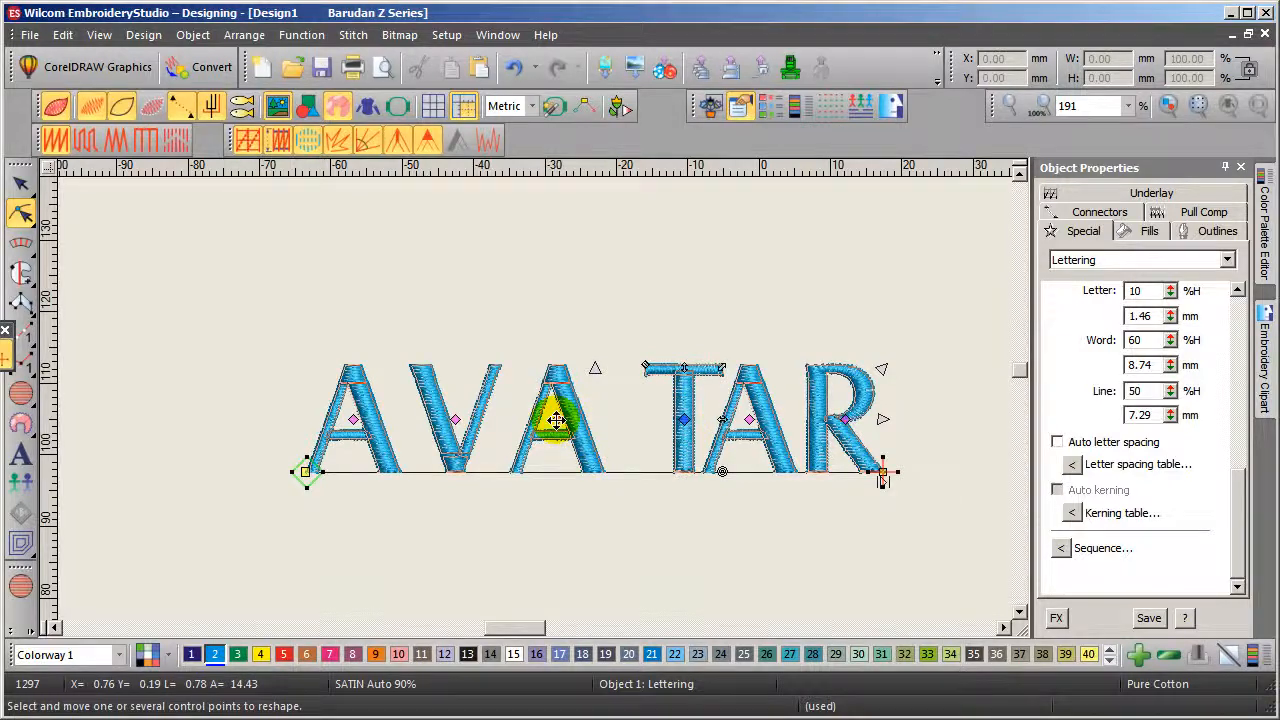
{"action": "left_click_drag", "start_coordinate": [555, 420], "coordinate": [615, 428]}
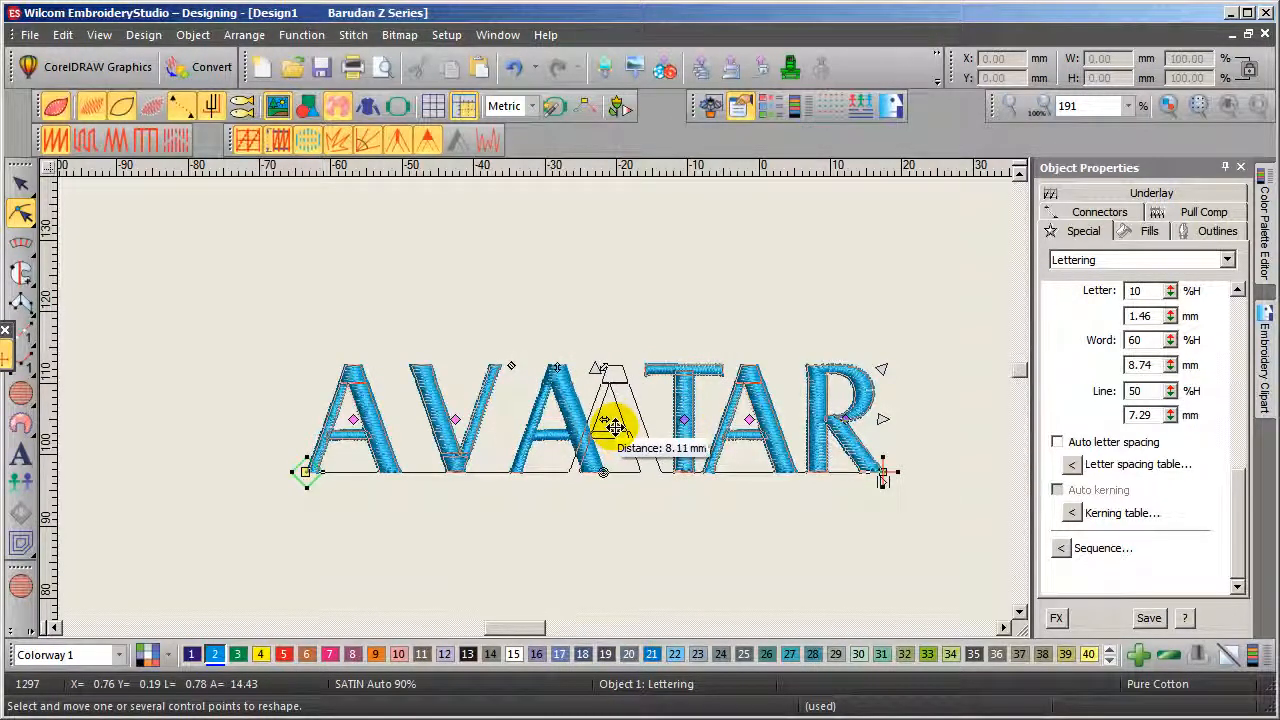
{"action": "left_click_drag", "start_coordinate": [620, 425], "coordinate": [500, 425]}
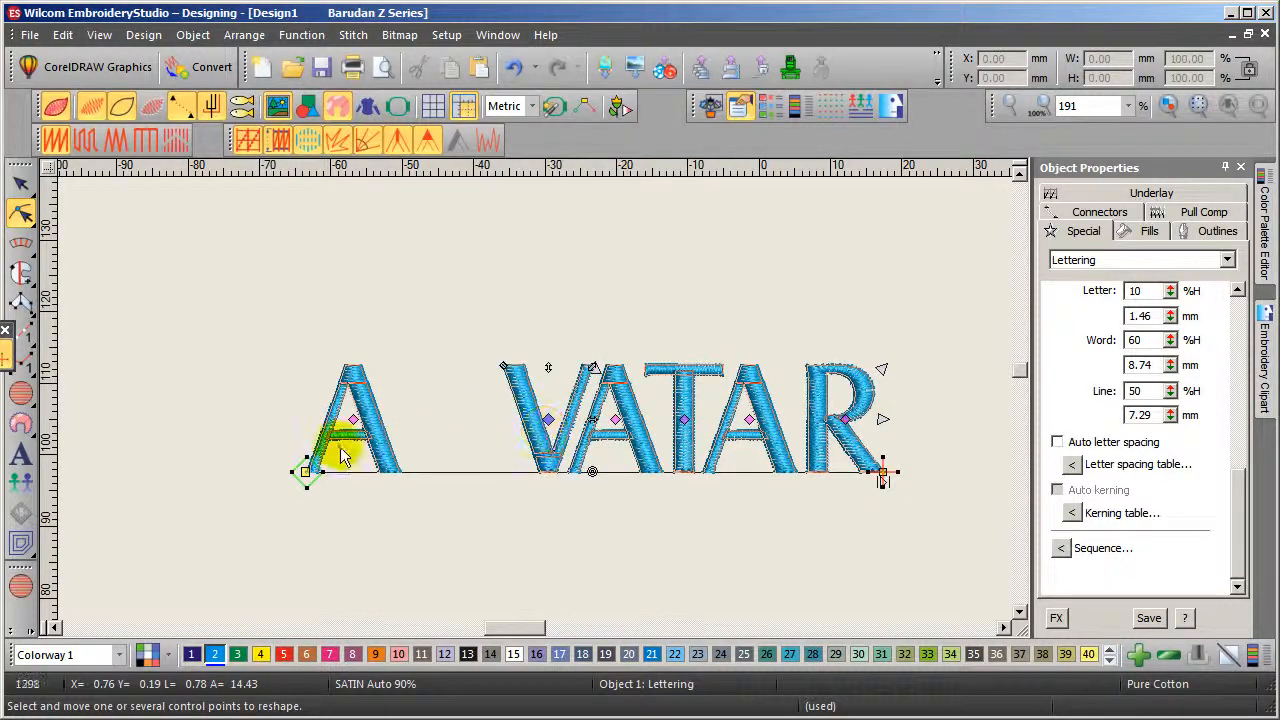
{"action": "left_click_drag", "start_coordinate": [345, 450], "coordinate": [483, 430]}
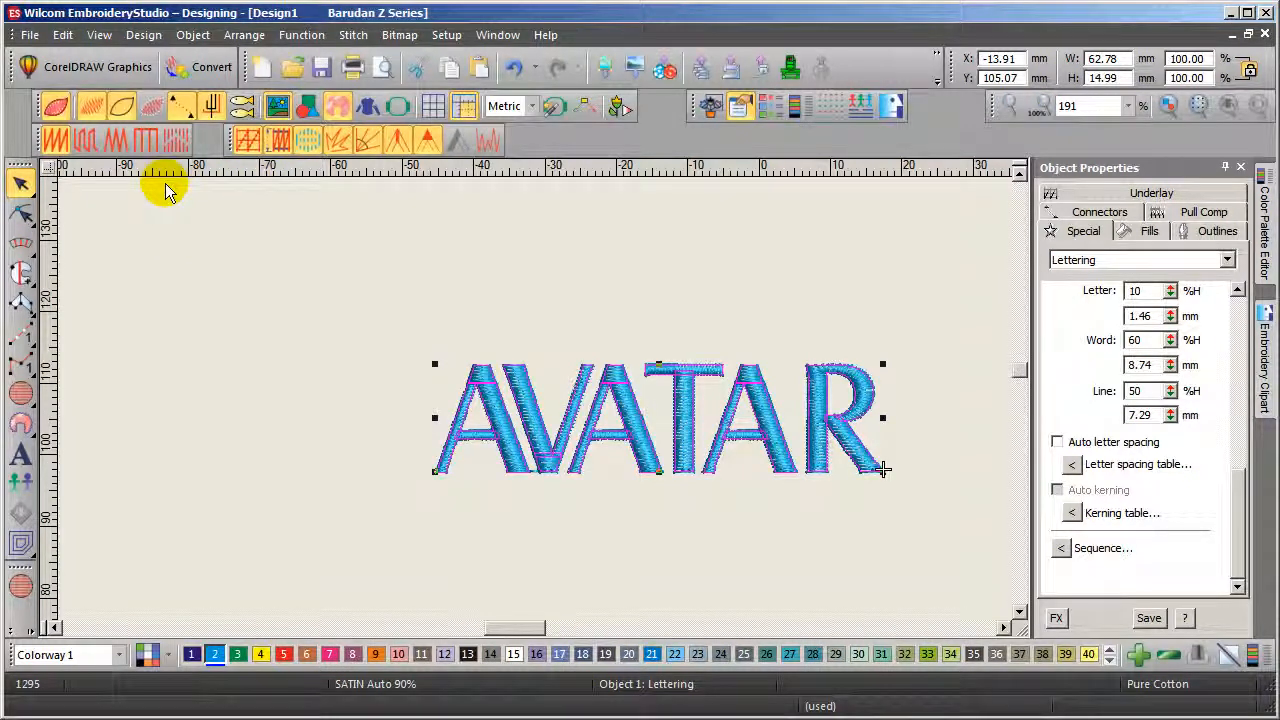
{"action": "mouse_move", "coordinate": [470, 360]}
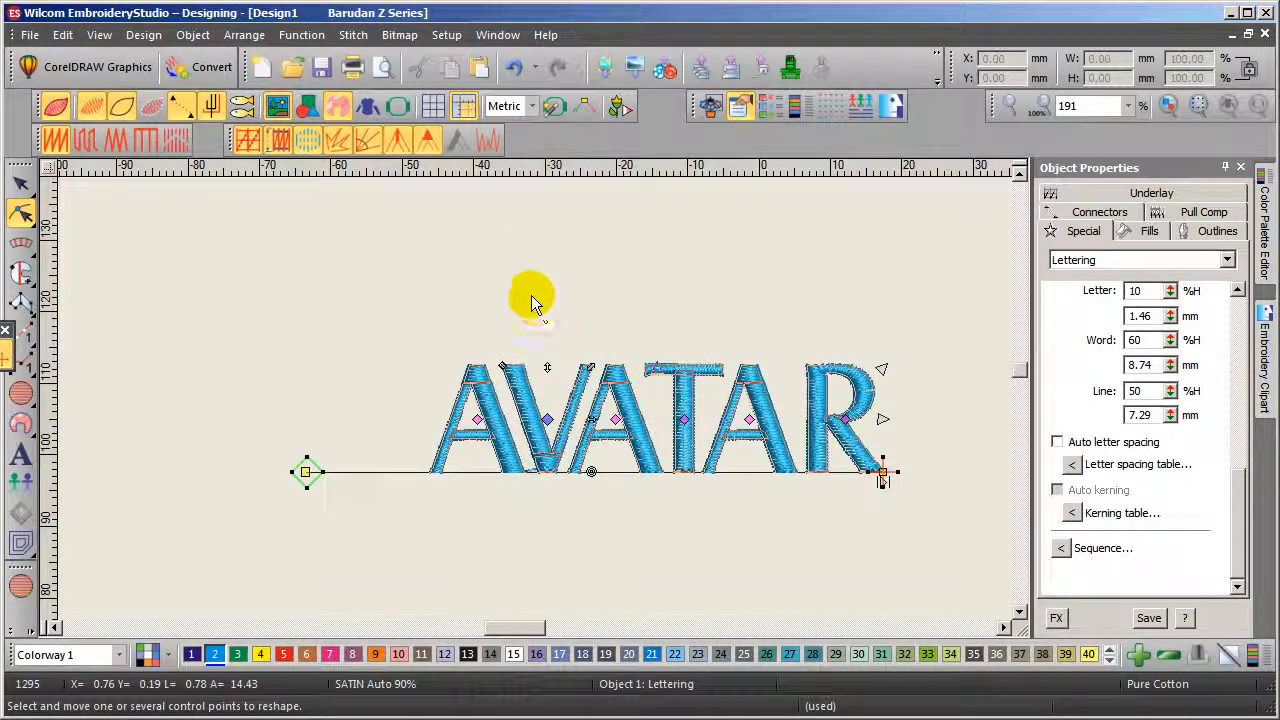
{"action": "mouse_move", "coordinate": [280, 330]}
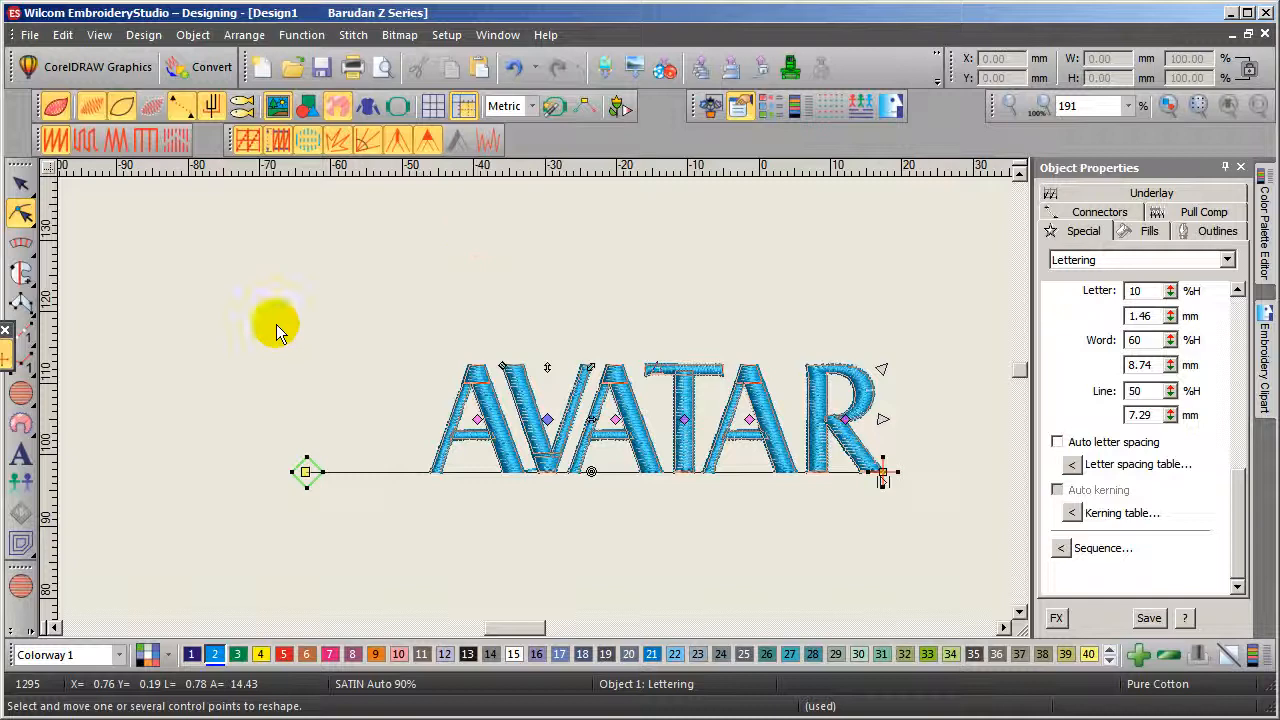
{"action": "mouse_move", "coordinate": [805, 290]}
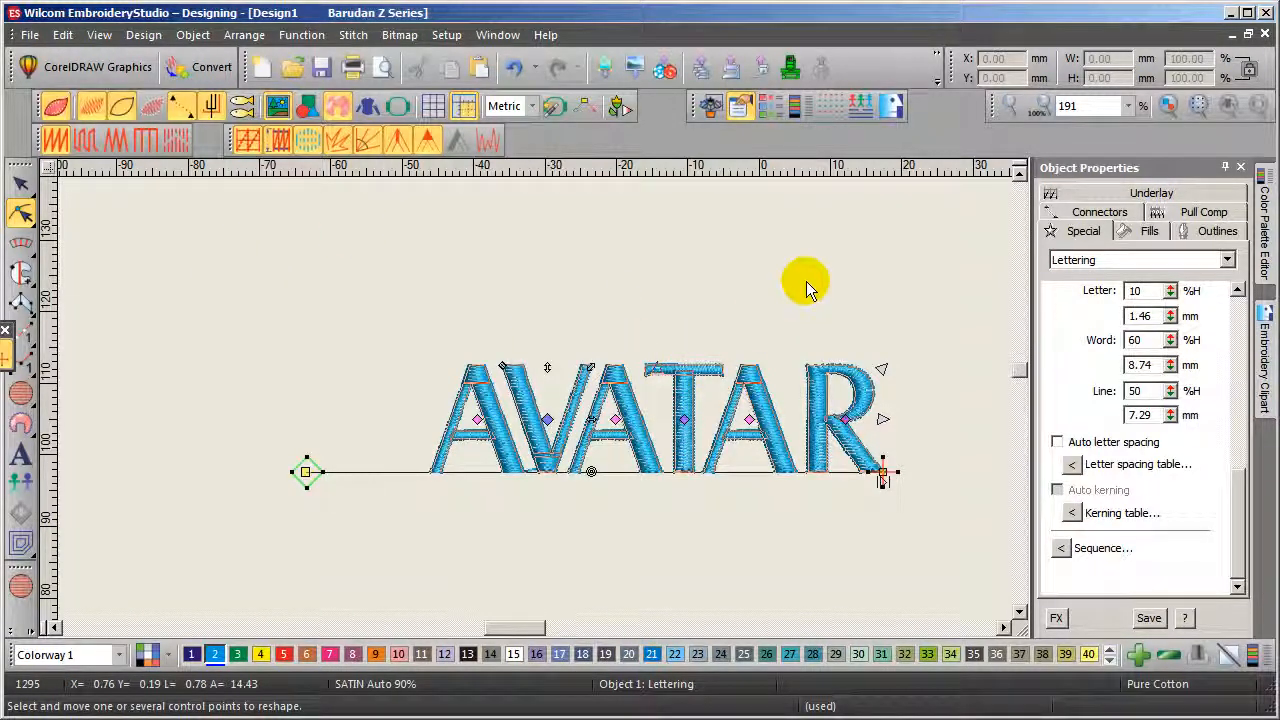
{"action": "mouse_move", "coordinate": [380, 390]}
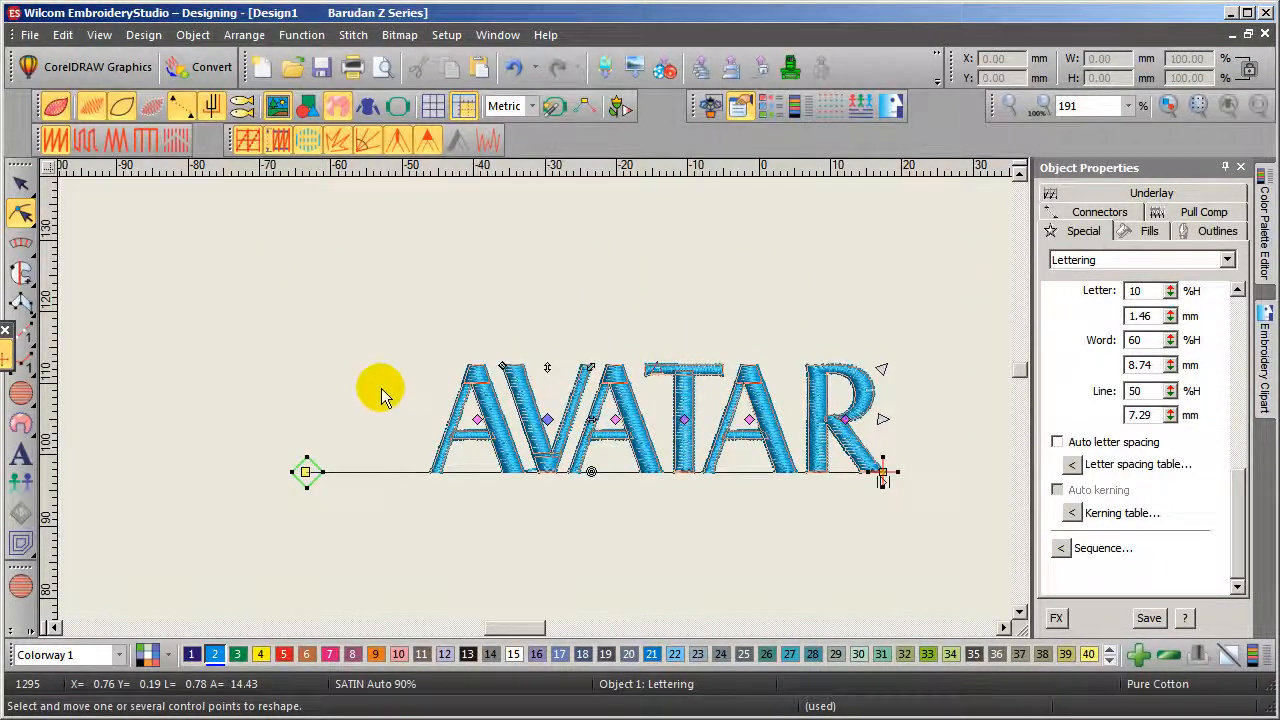
{"action": "mouse_move", "coordinate": [380, 405]}
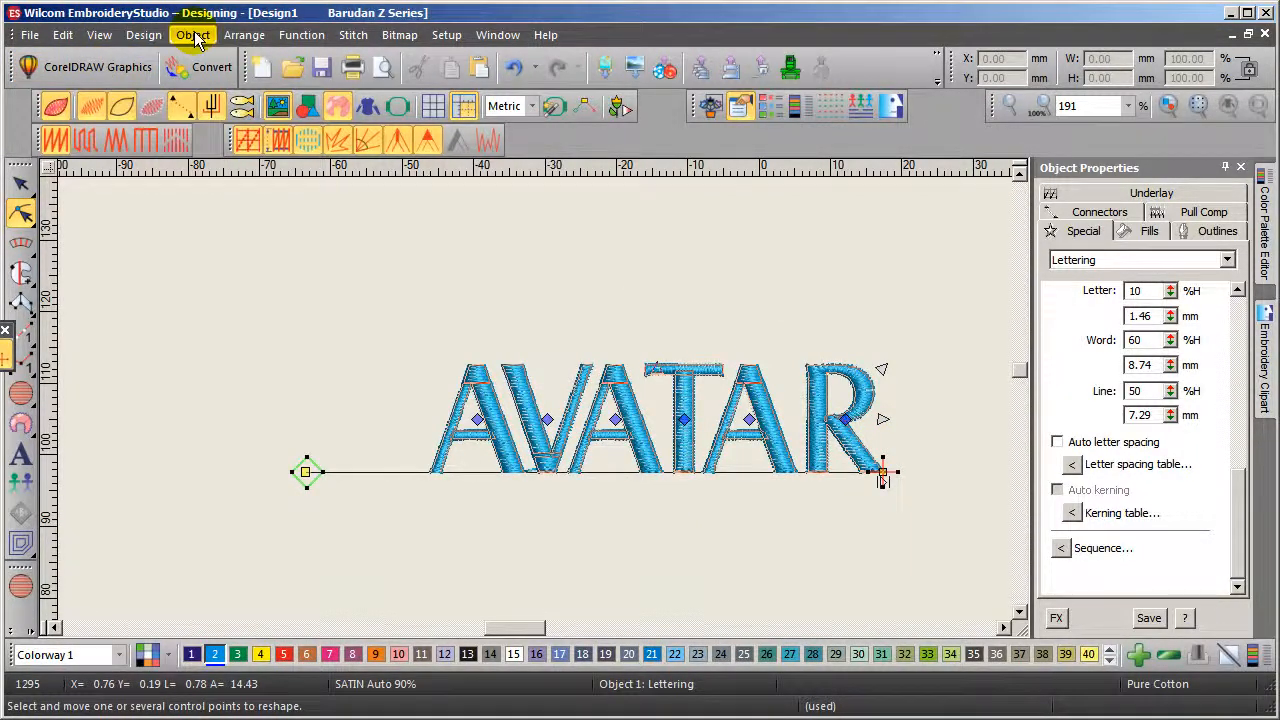
Step: Update the font's kerning settings from the adjusted AVATAR spacing and confirm the warning
{"action": "left_click", "coordinate": [192, 34]}
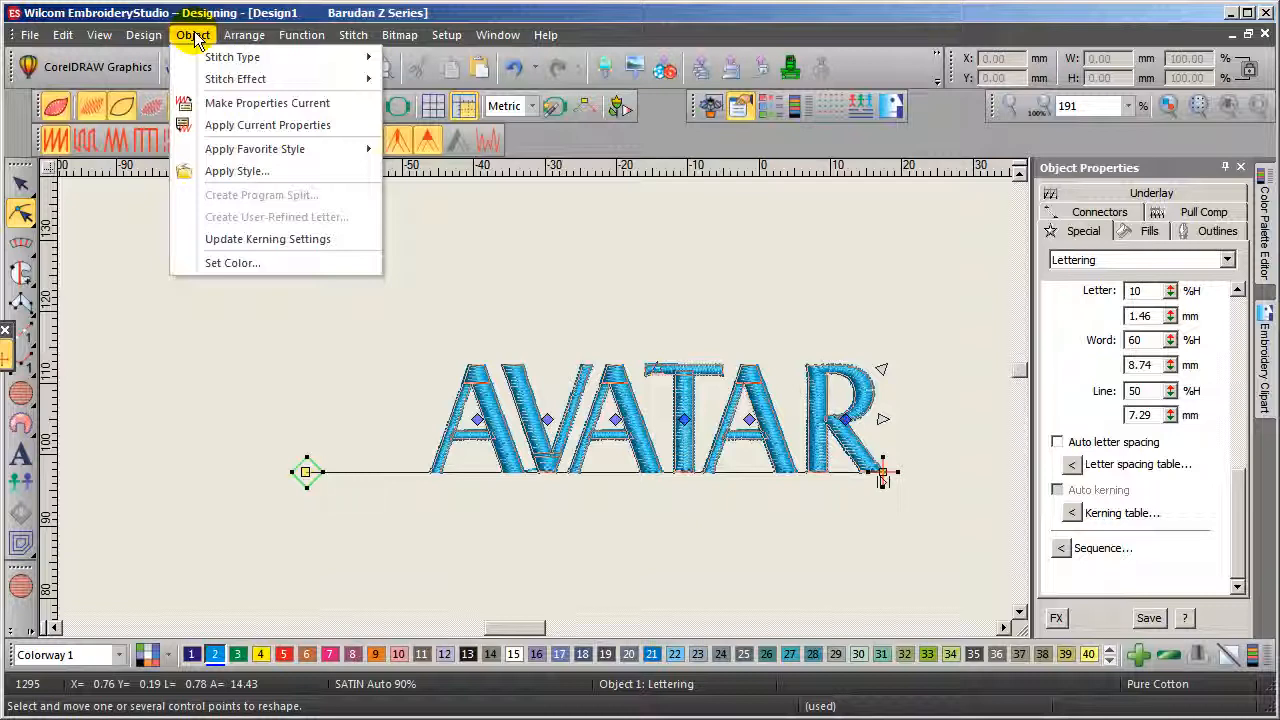
{"action": "mouse_move", "coordinate": [237, 238]}
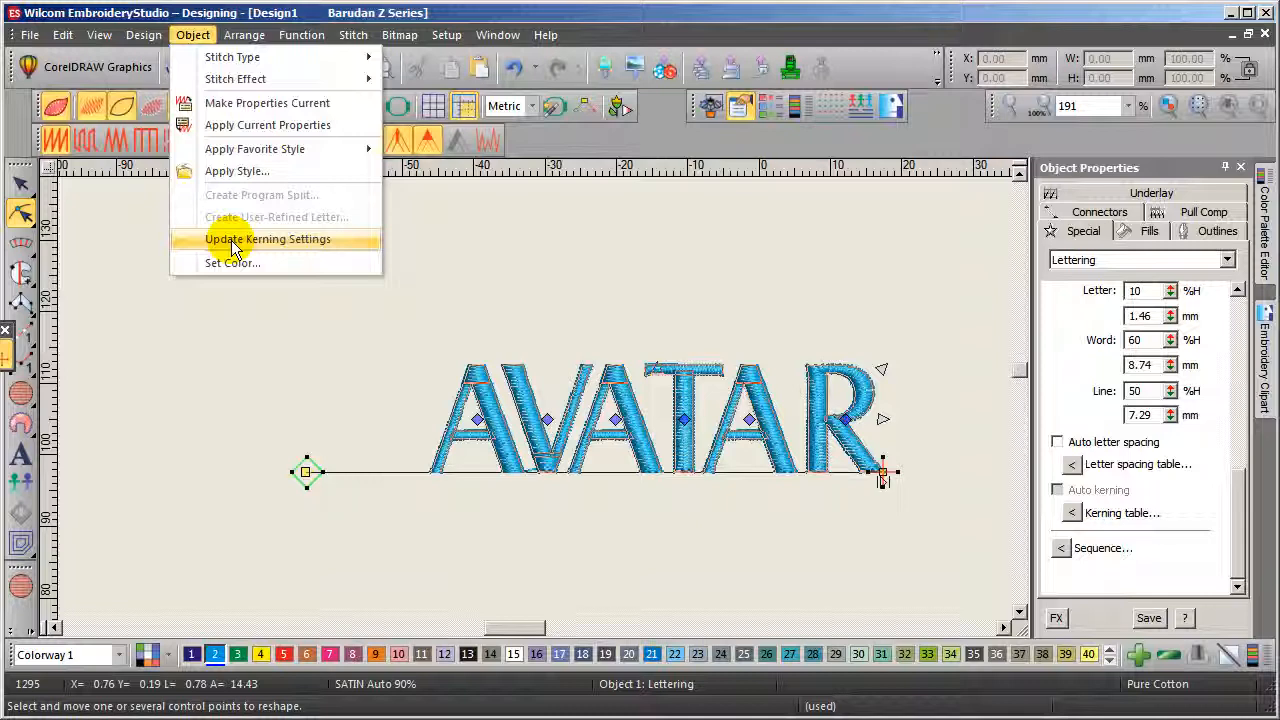
{"action": "left_click", "coordinate": [268, 238]}
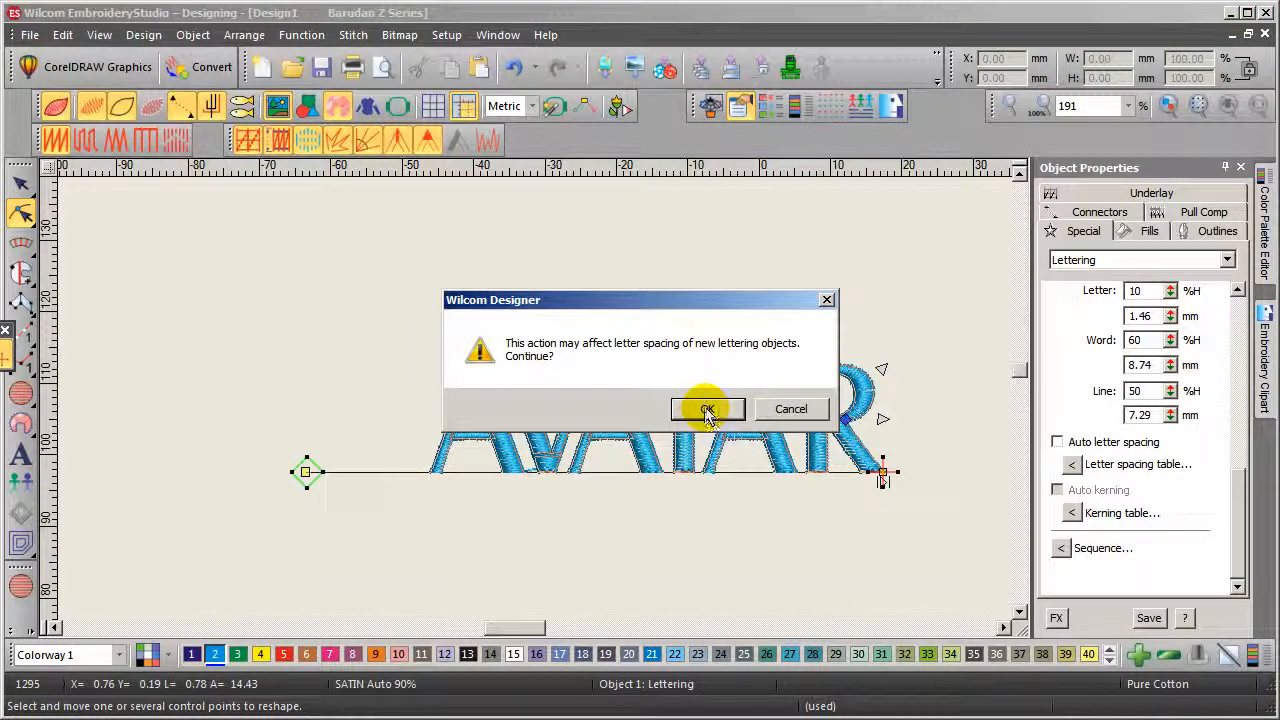
{"action": "left_click", "coordinate": [707, 410]}
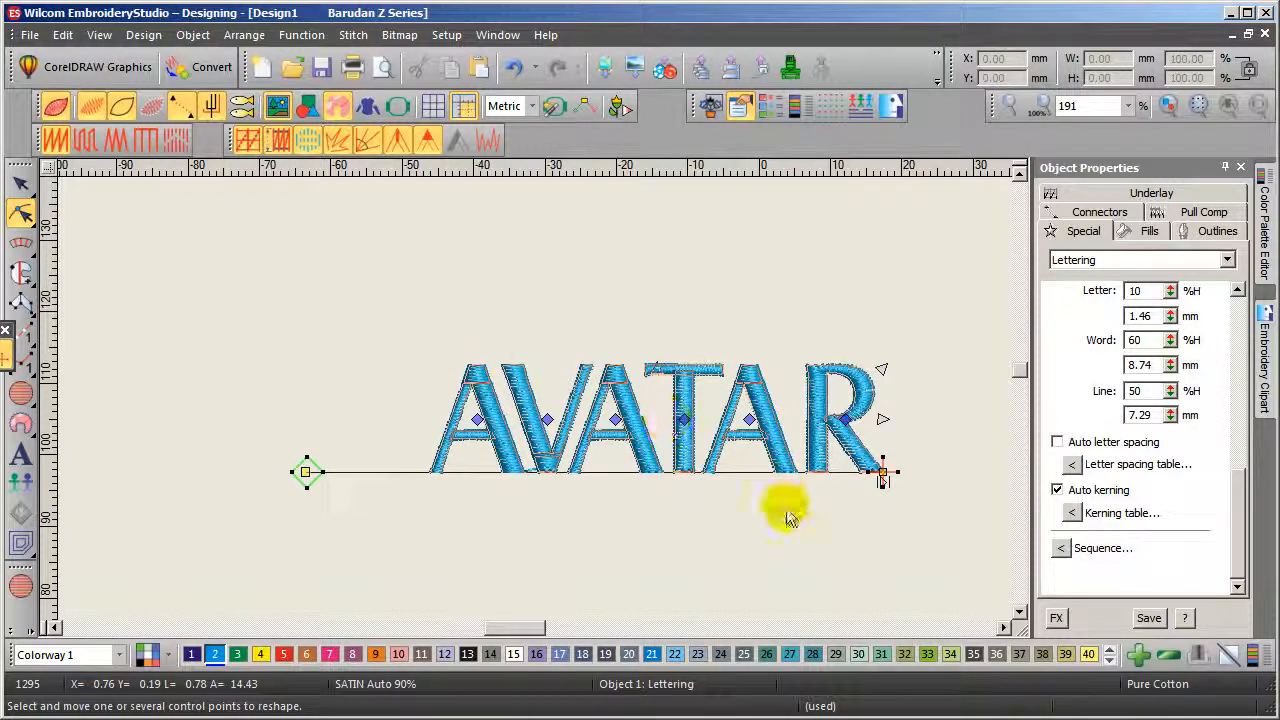
{"action": "mouse_move", "coordinate": [620, 375]}
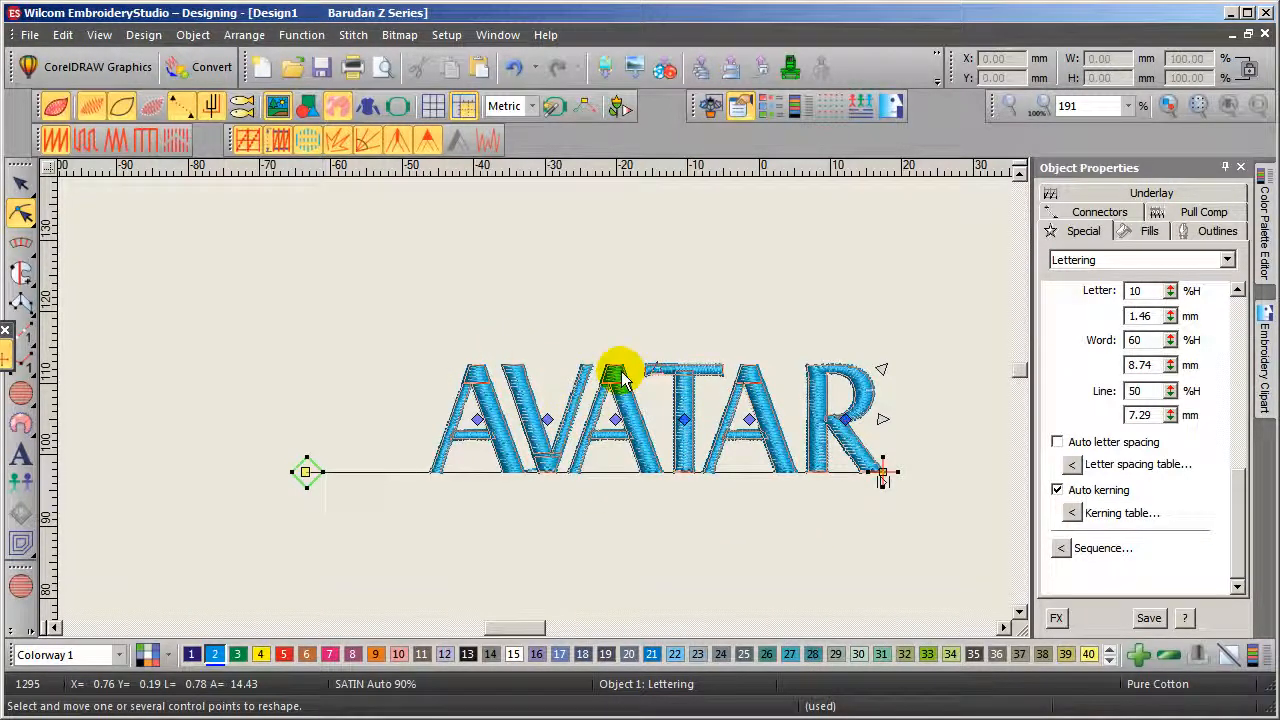
{"action": "mouse_move", "coordinate": [540, 455]}
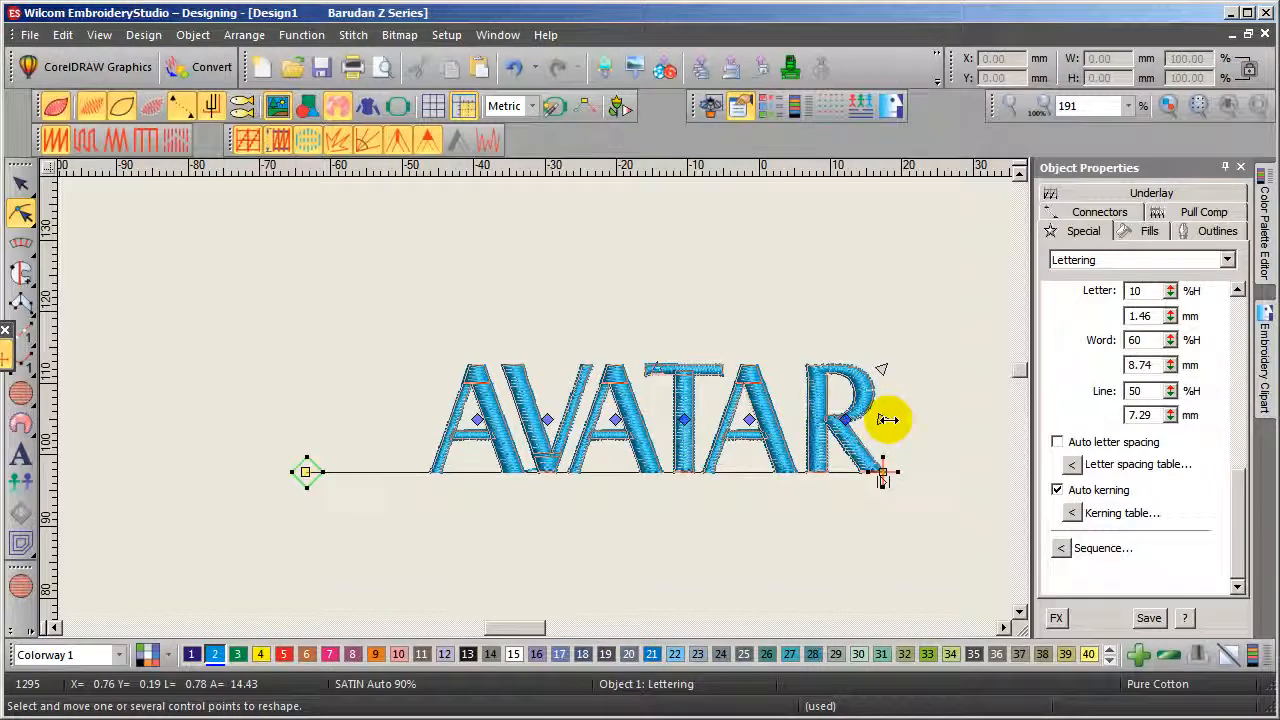
{"action": "mouse_move", "coordinate": [22, 186]}
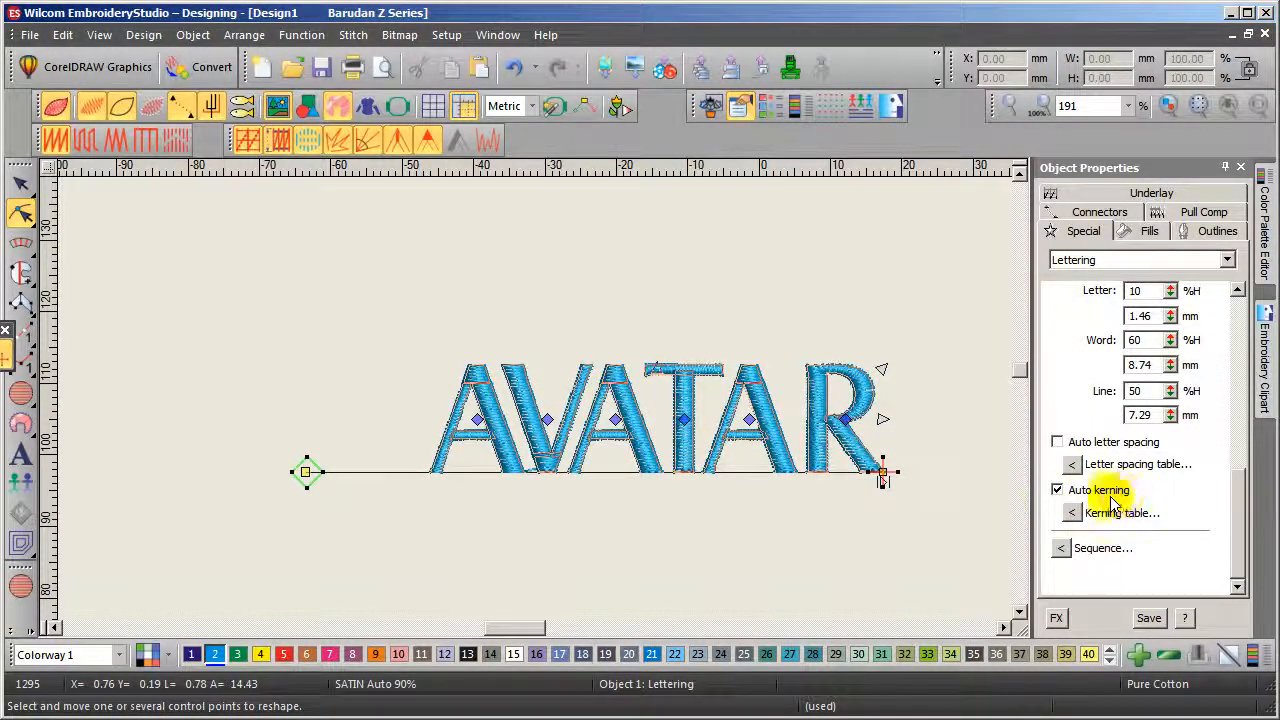
{"action": "mouse_move", "coordinate": [451, 264]}
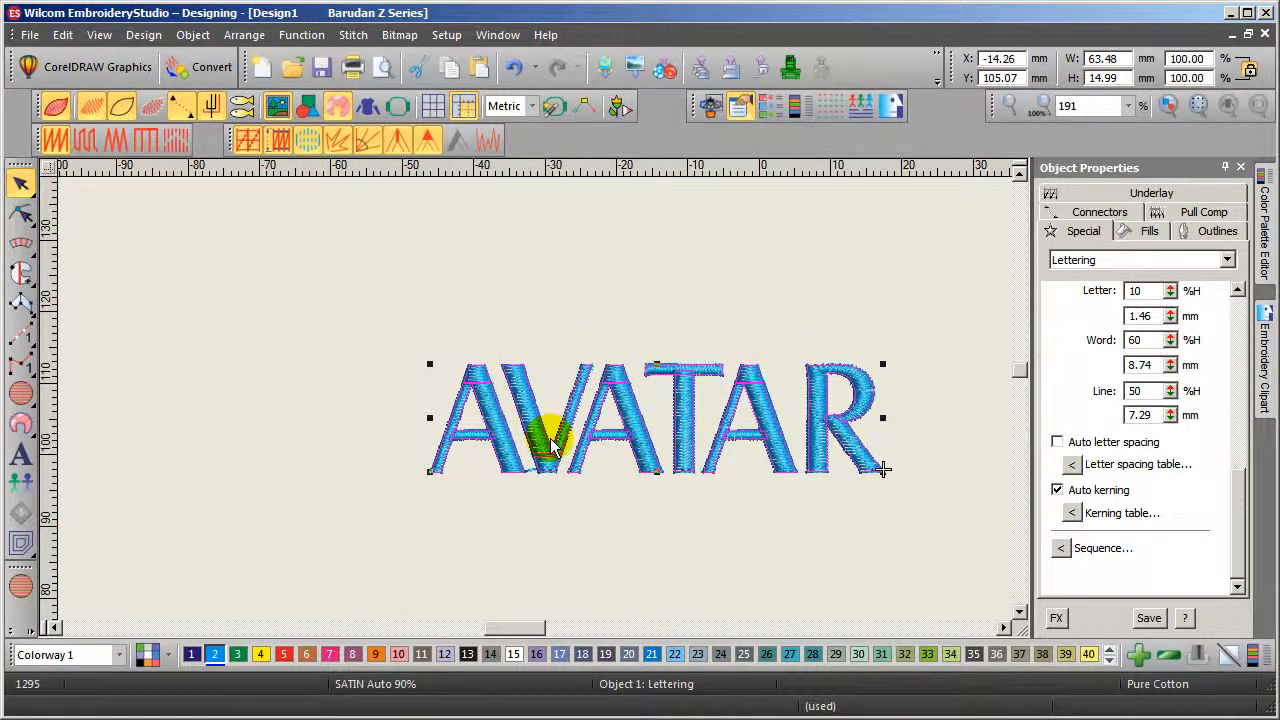
Step: Delete the old lettering, create new AVATAR text and set it in Castle font
{"action": "key", "text": "Delete"}
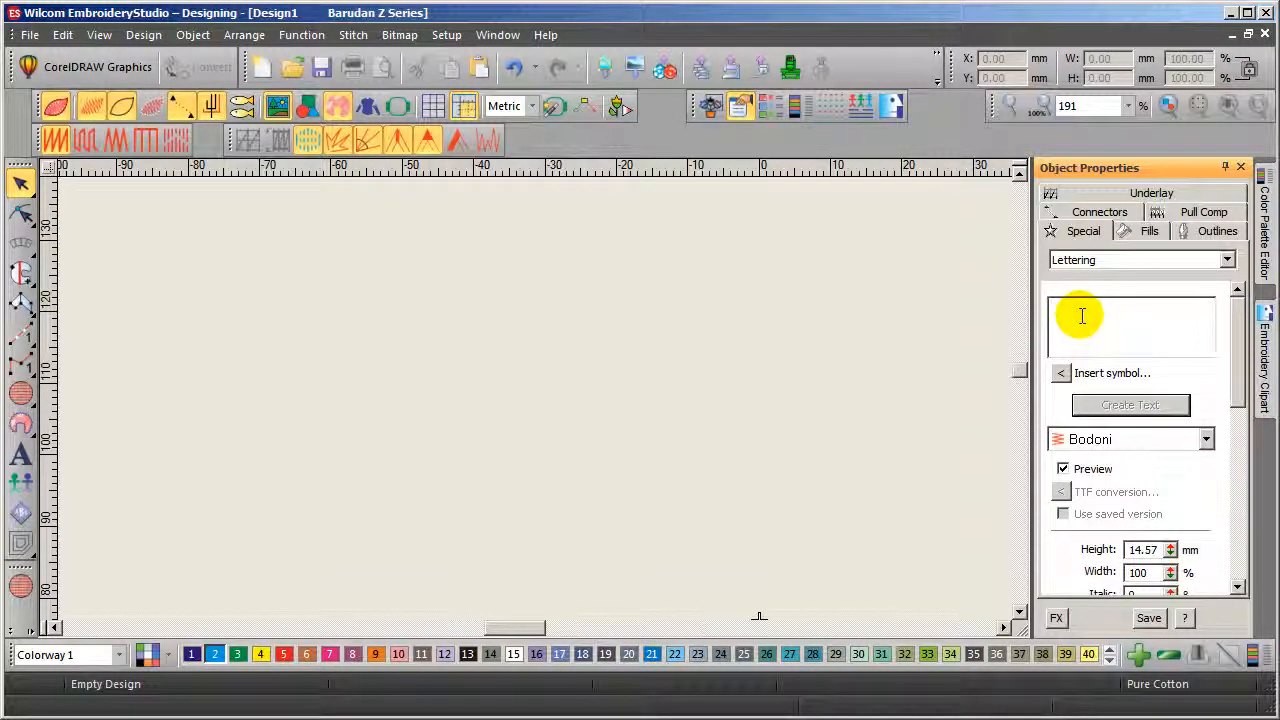
{"action": "type", "text": "AVATAR"}
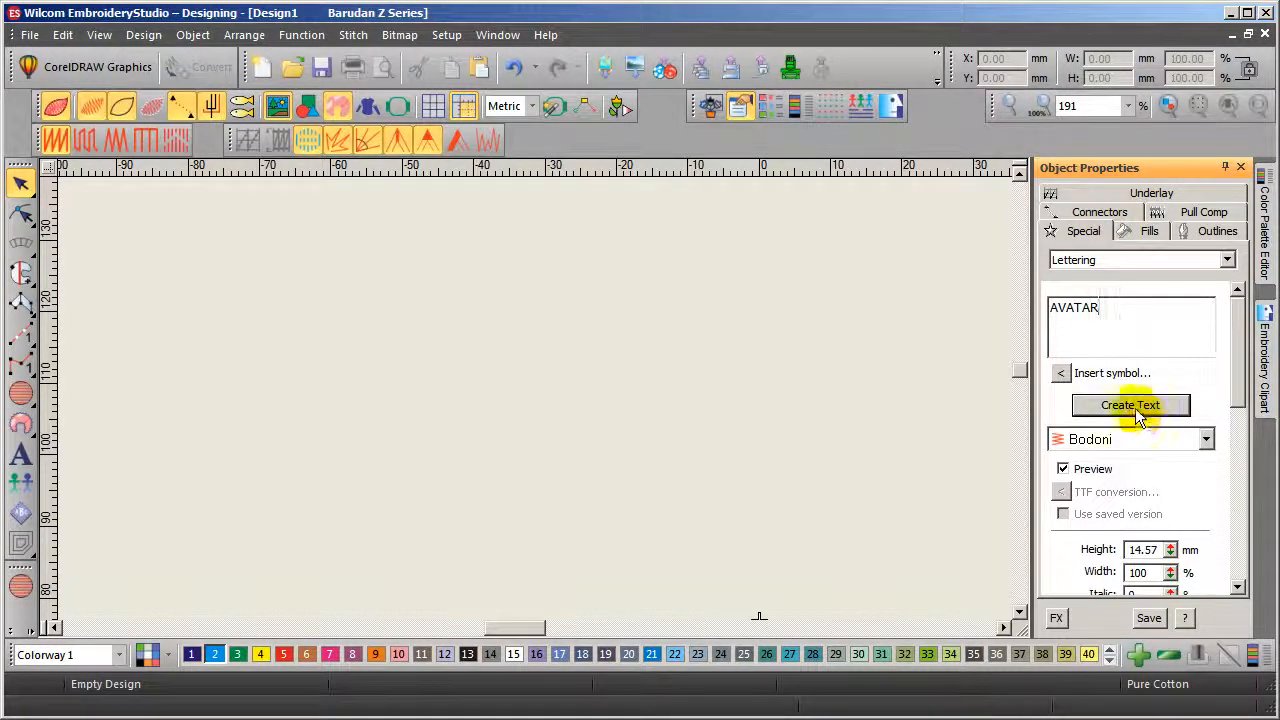
{"action": "left_click", "coordinate": [1130, 405]}
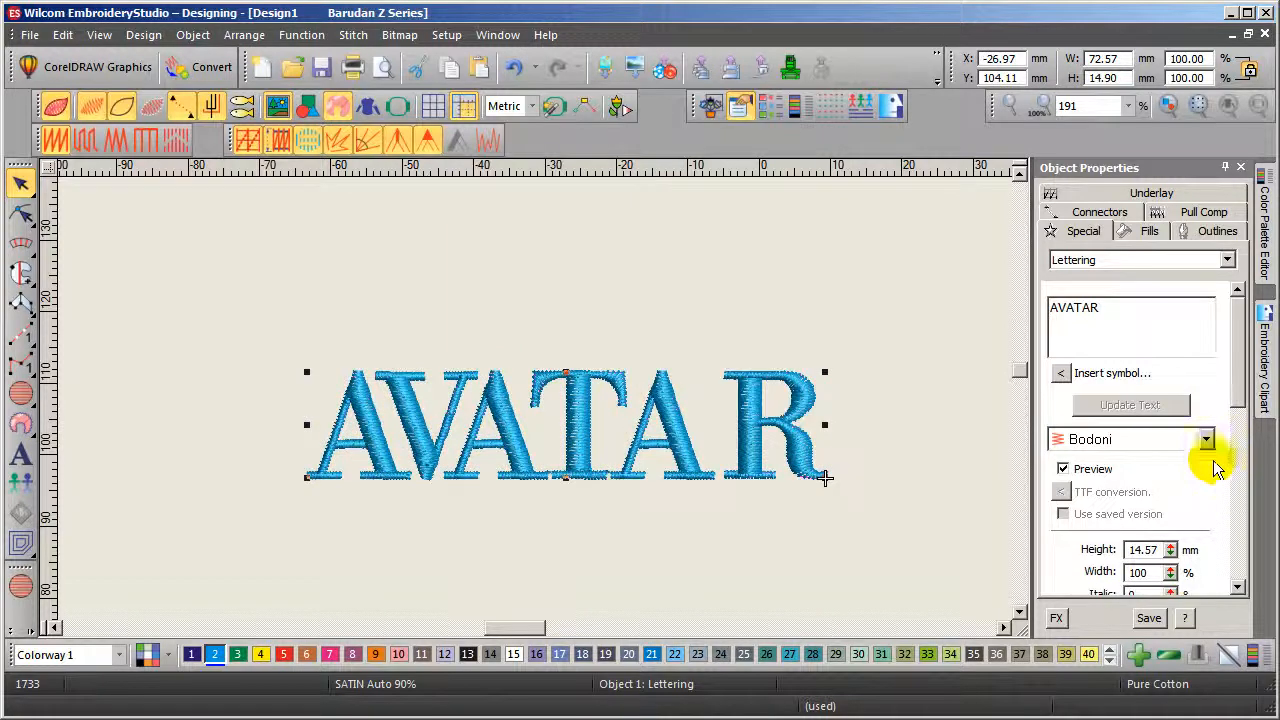
{"action": "left_click", "coordinate": [1206, 439]}
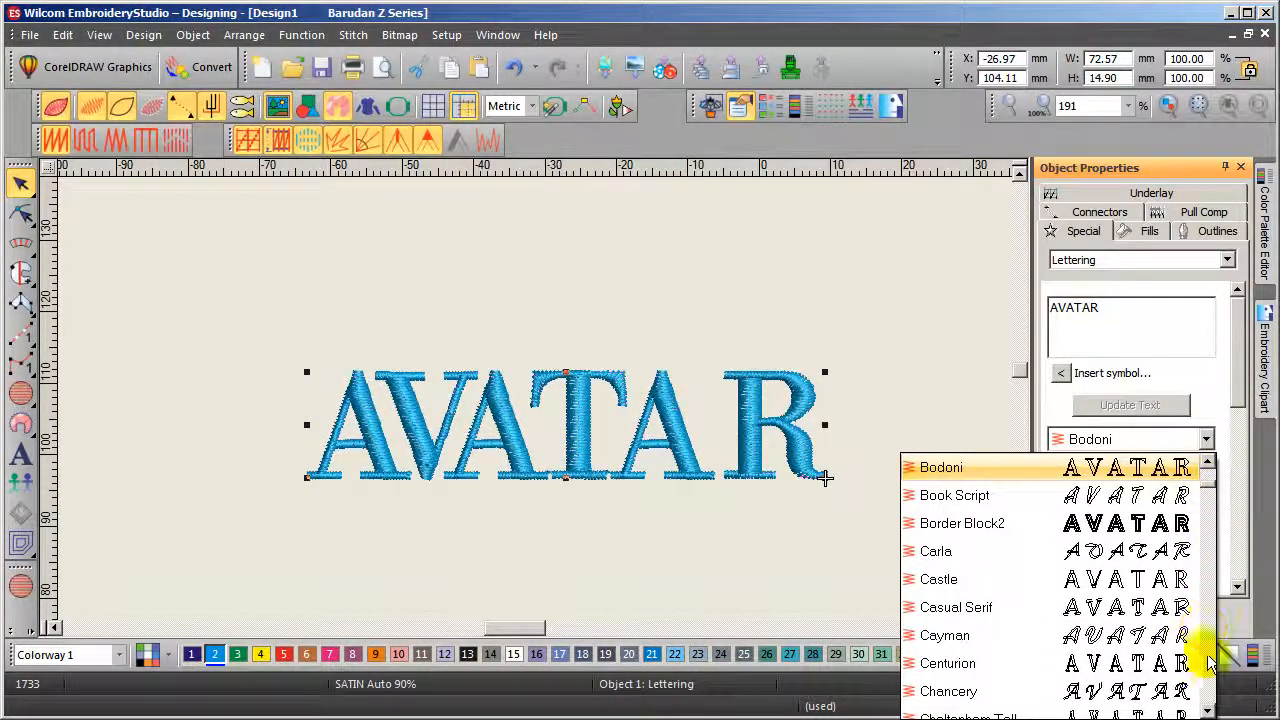
{"action": "mouse_move", "coordinate": [945, 635]}
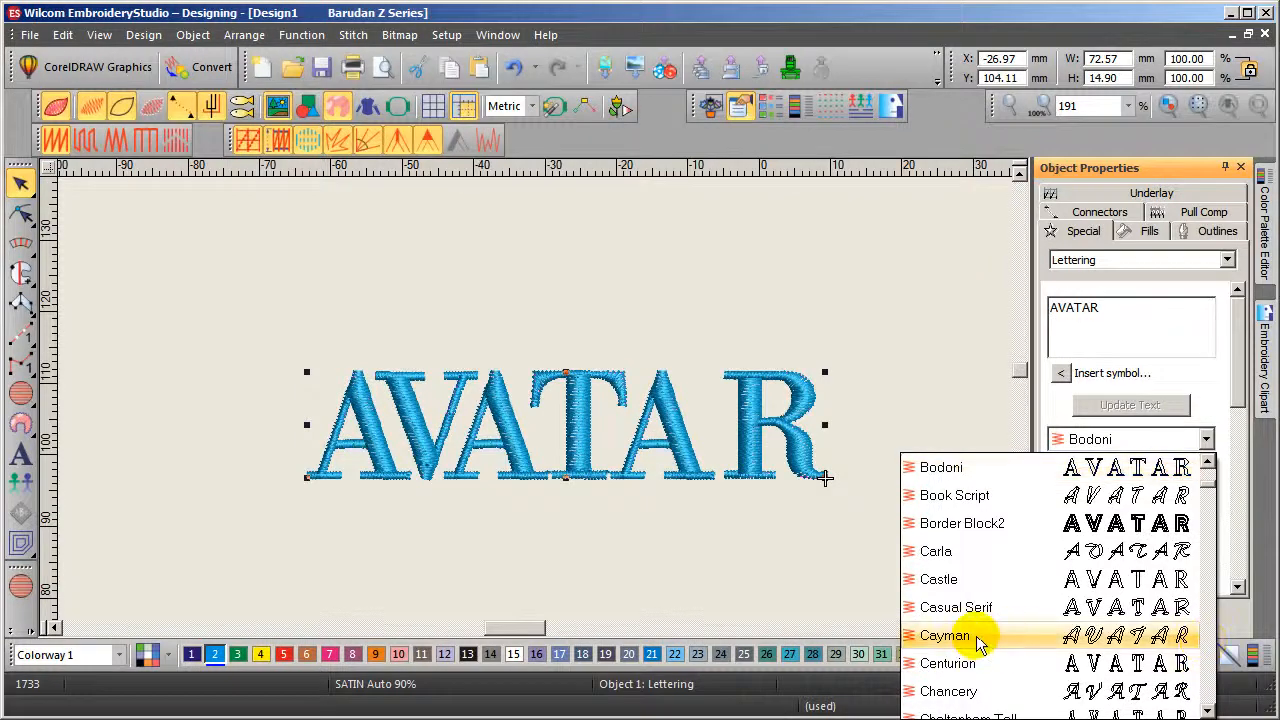
{"action": "left_click", "coordinate": [938, 579]}
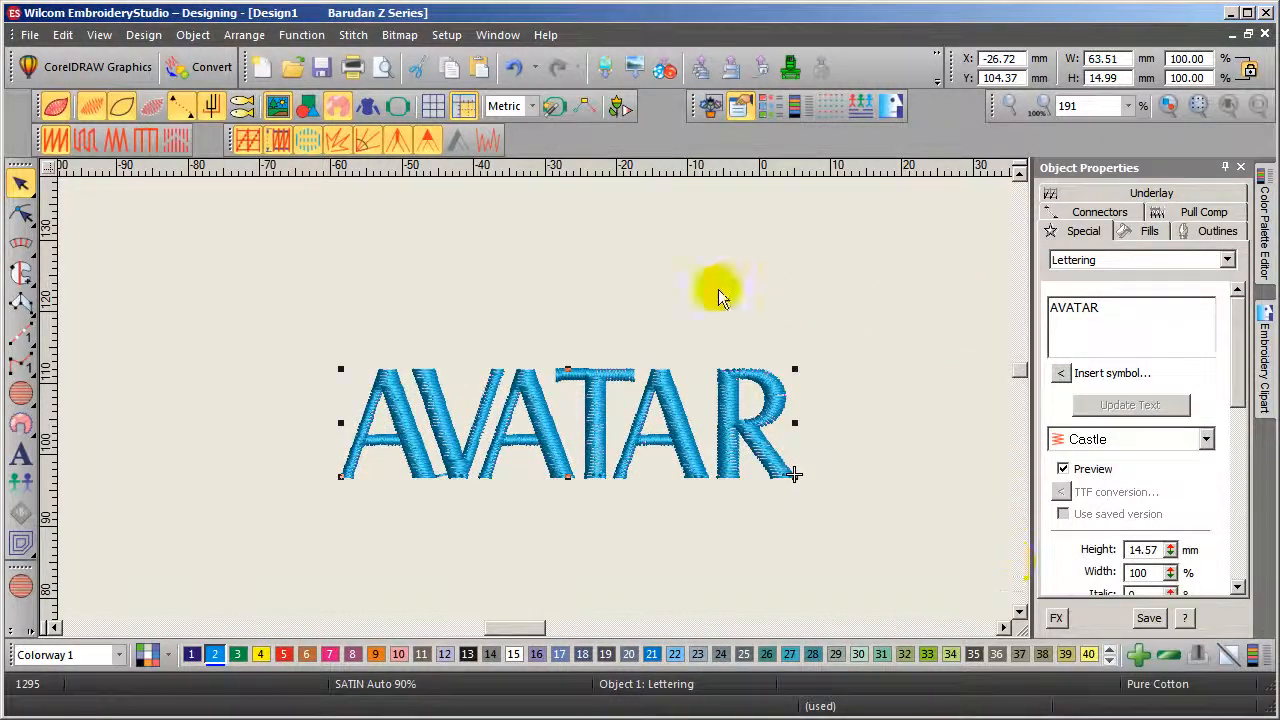
{"action": "mouse_move", "coordinate": [965, 295]}
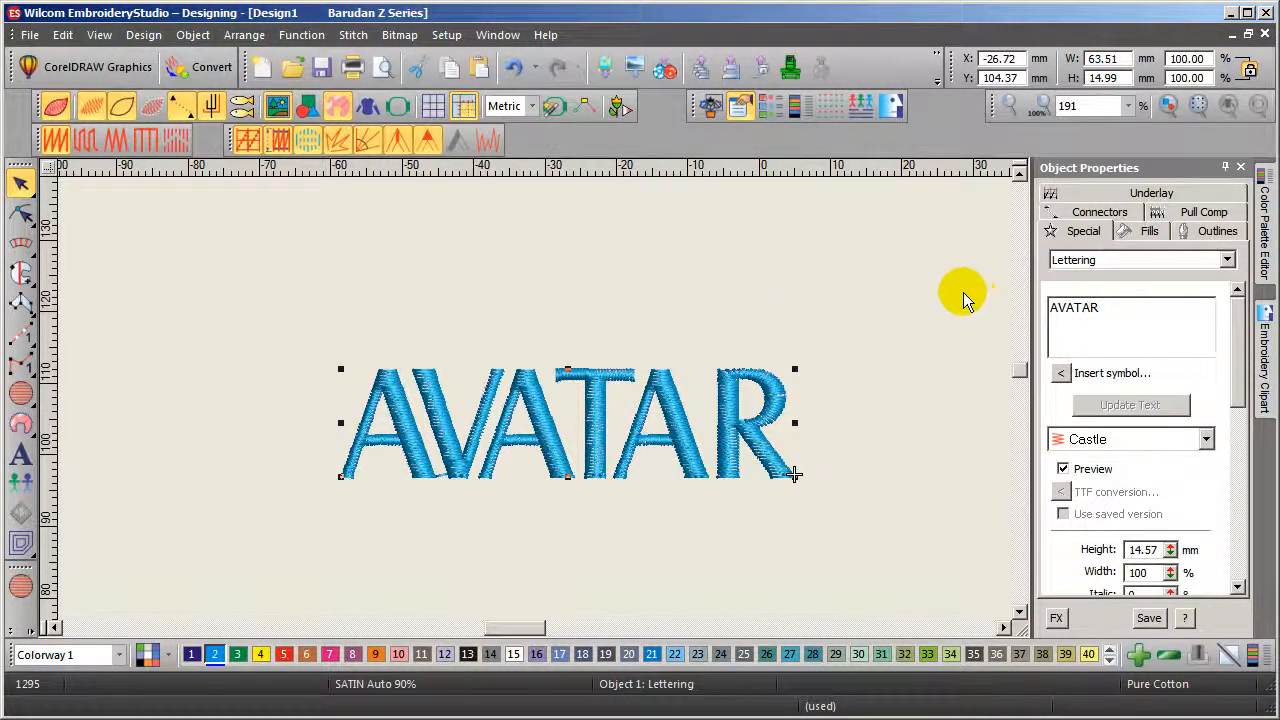
{"action": "mouse_move", "coordinate": [868, 248]}
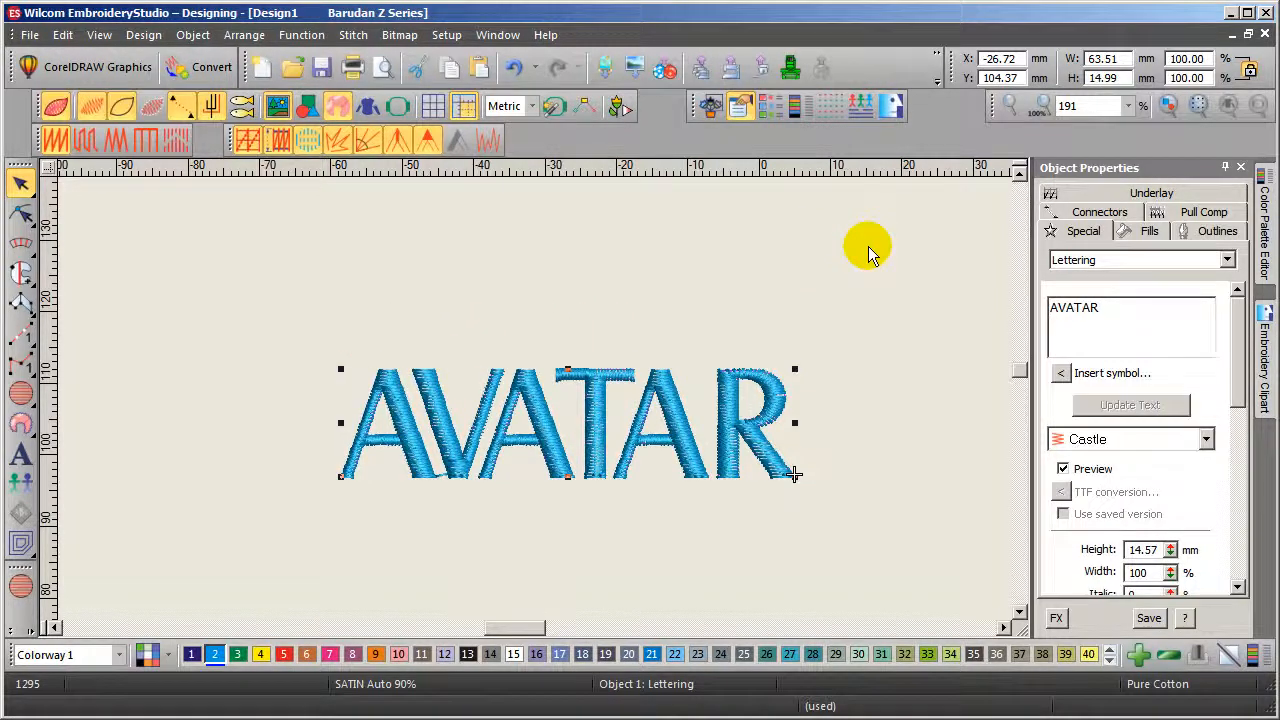
{"action": "mouse_move", "coordinate": [903, 360]}
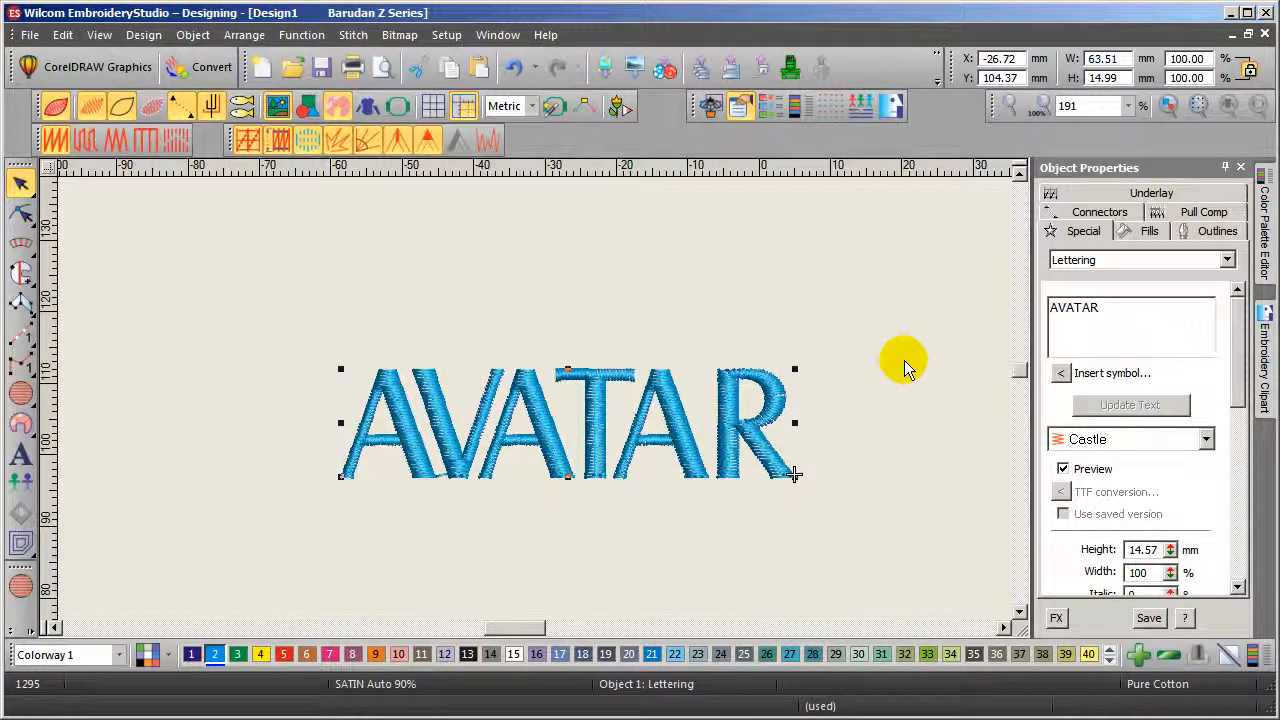
{"action": "mouse_move", "coordinate": [915, 350]}
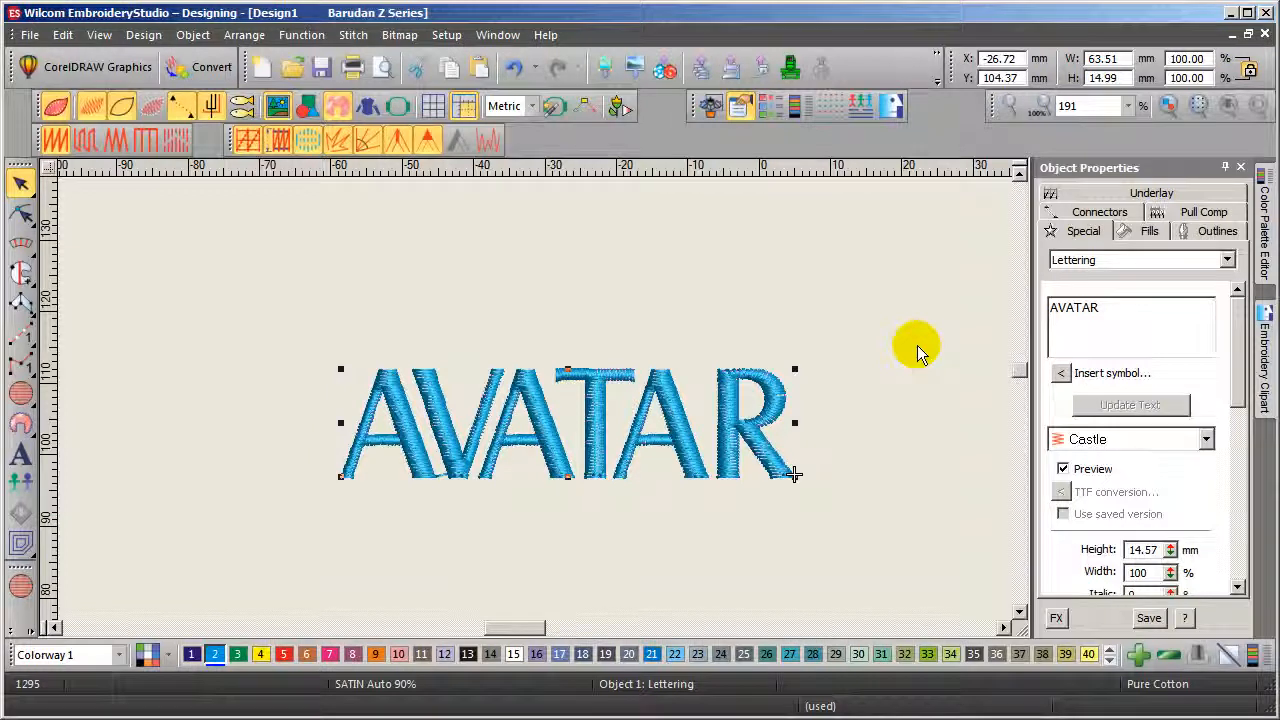